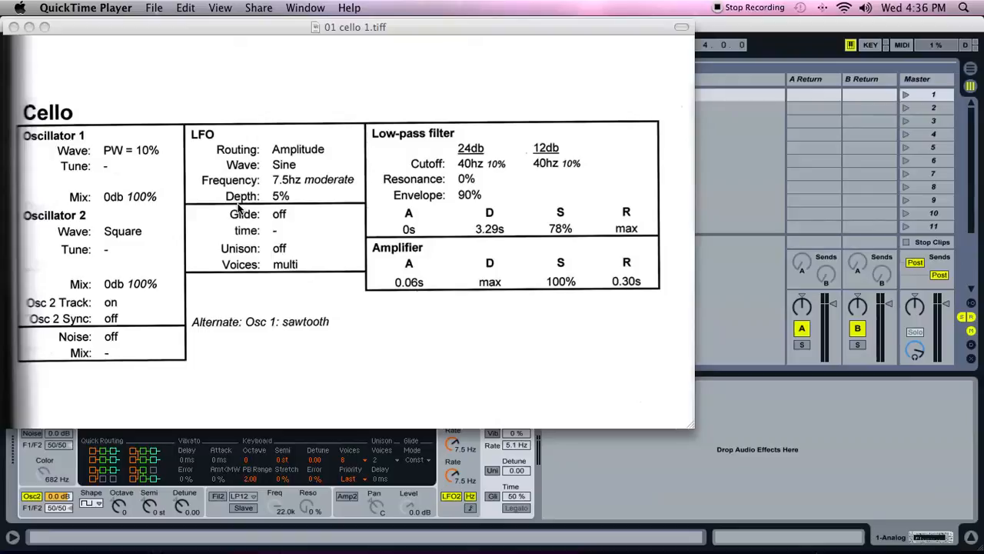
{"action": "mouse_move", "coordinate": [594, 129]}
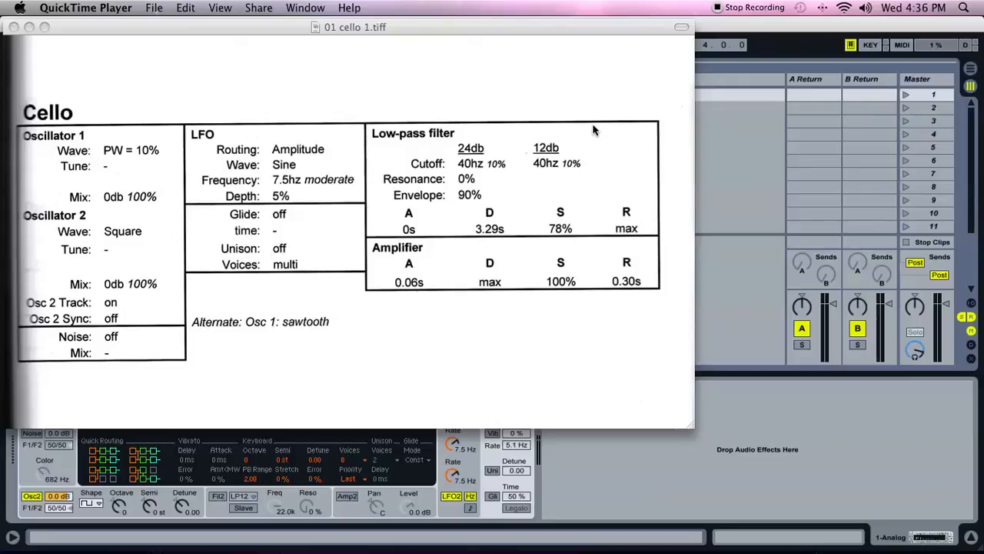
{"action": "mouse_move", "coordinate": [636, 120]}
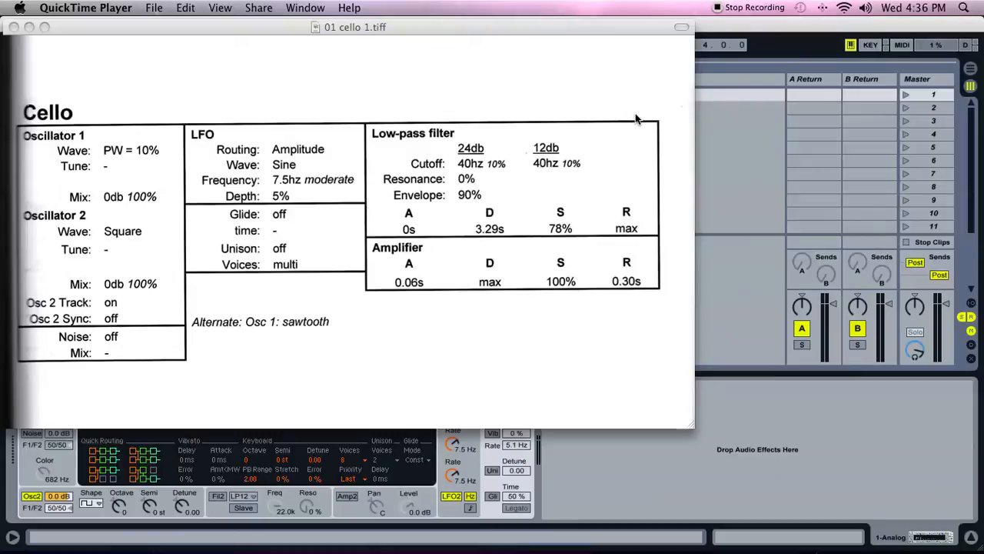
{"action": "mouse_move", "coordinate": [412, 83]}
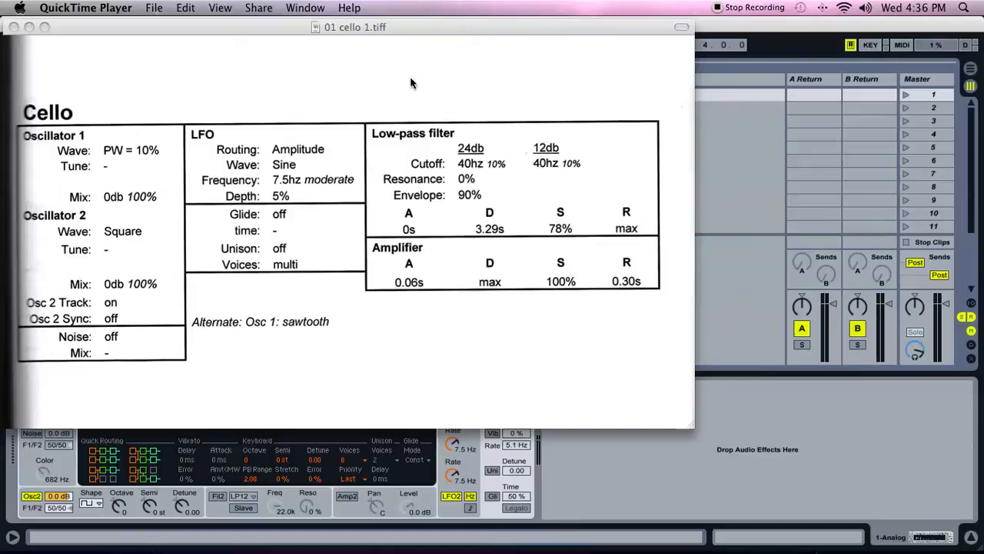
{"action": "mouse_move", "coordinate": [377, 180]}
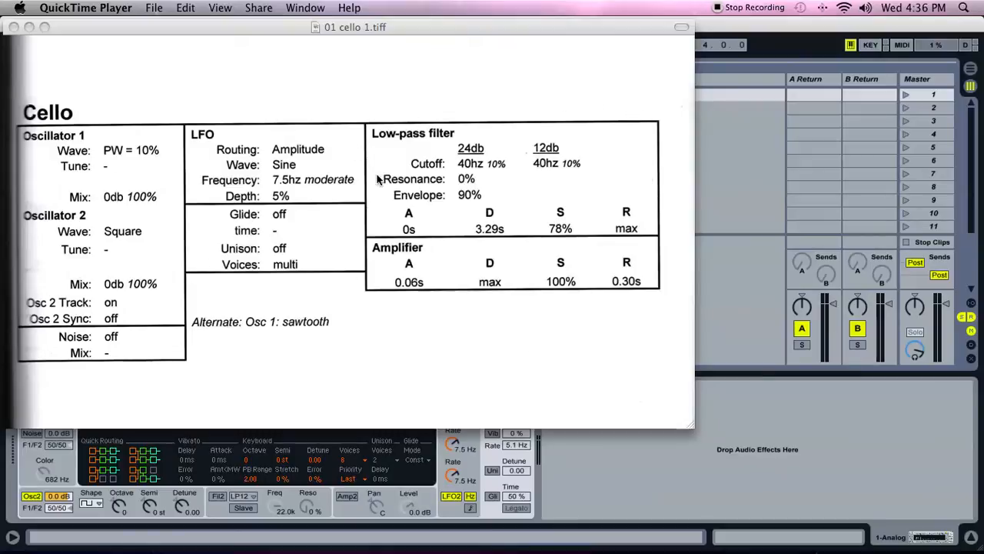
{"action": "mouse_move", "coordinate": [363, 152]}
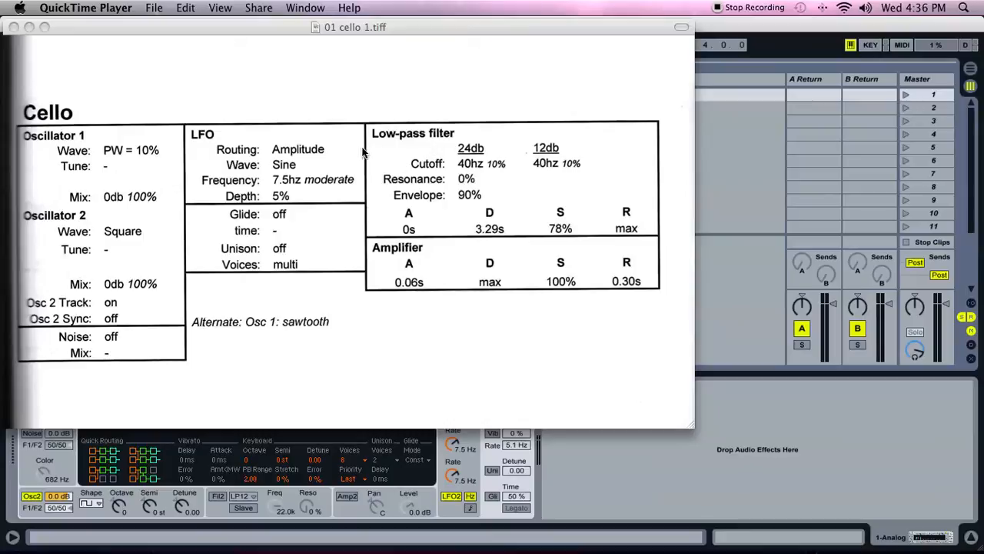
{"action": "mouse_move", "coordinate": [433, 203]}
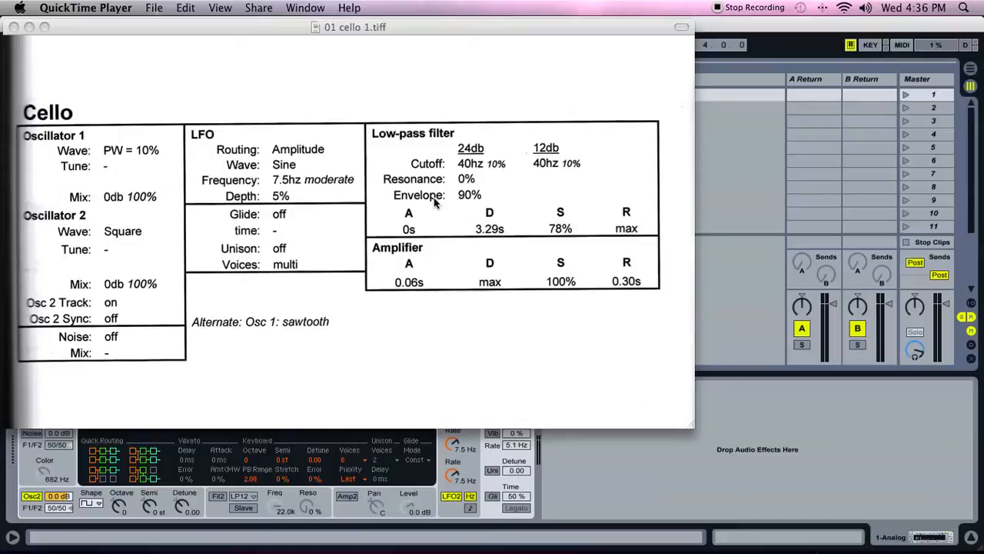
{"action": "mouse_move", "coordinate": [544, 179]}
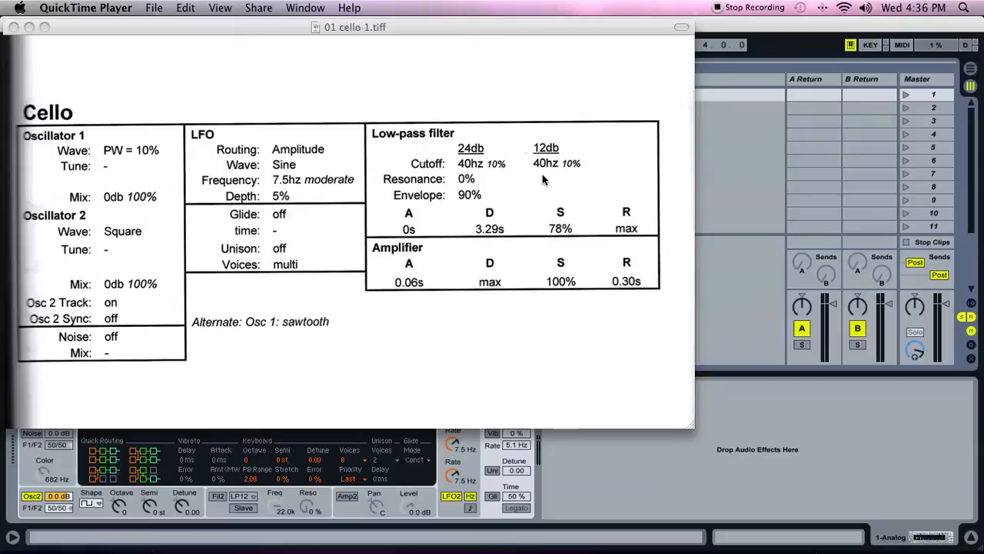
{"action": "mouse_move", "coordinate": [423, 188]}
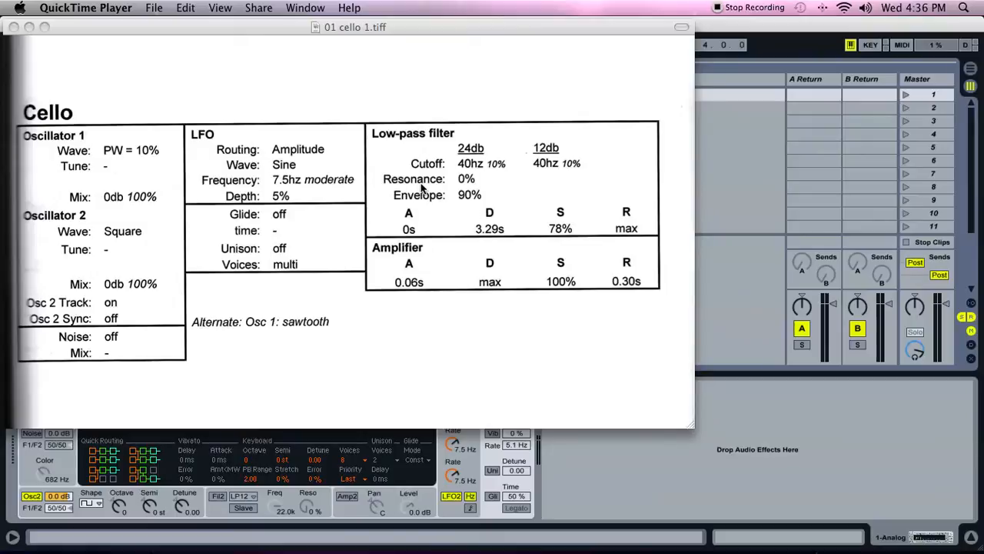
{"action": "mouse_move", "coordinate": [424, 193]}
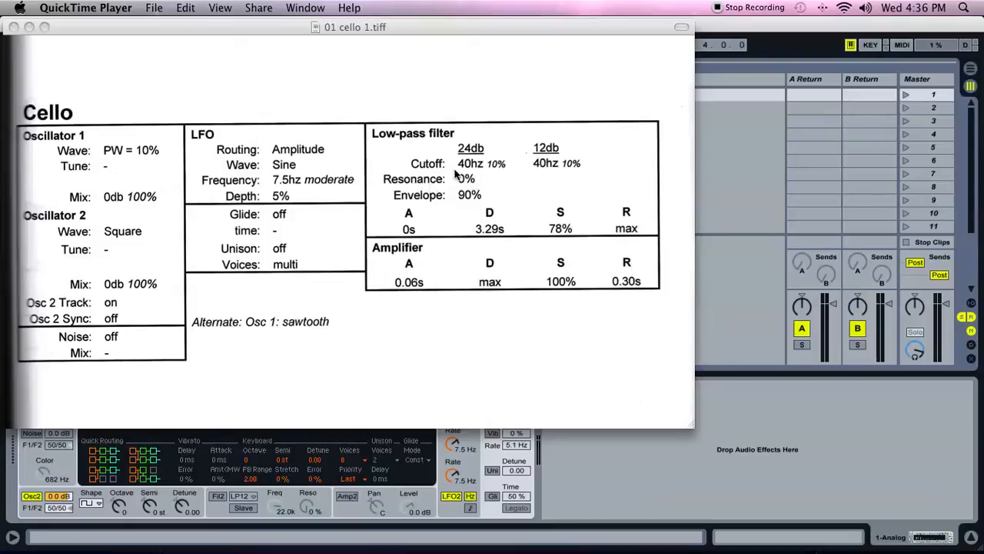
{"action": "mouse_move", "coordinate": [490, 157]}
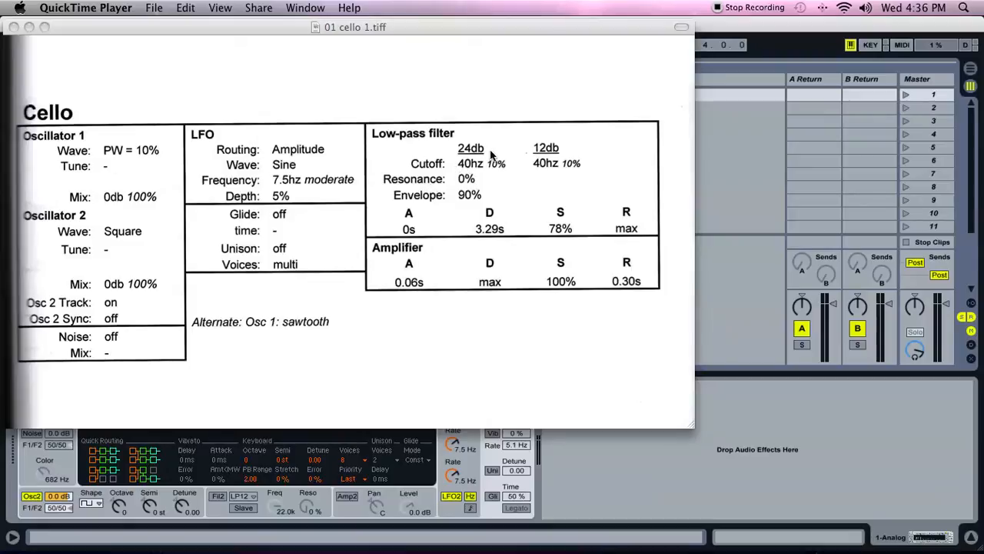
{"action": "mouse_move", "coordinate": [456, 173]}
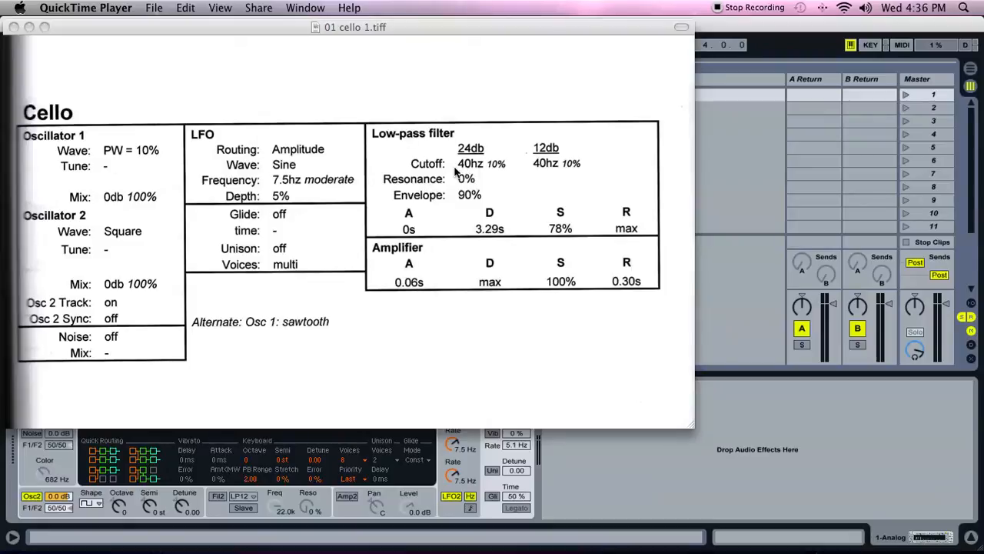
{"action": "mouse_move", "coordinate": [519, 169]}
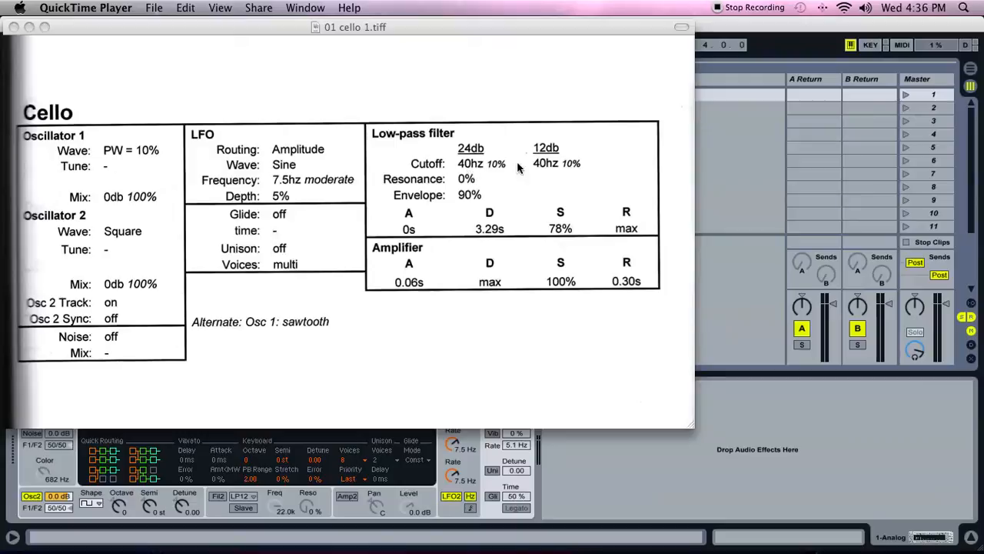
{"action": "mouse_move", "coordinate": [403, 209]}
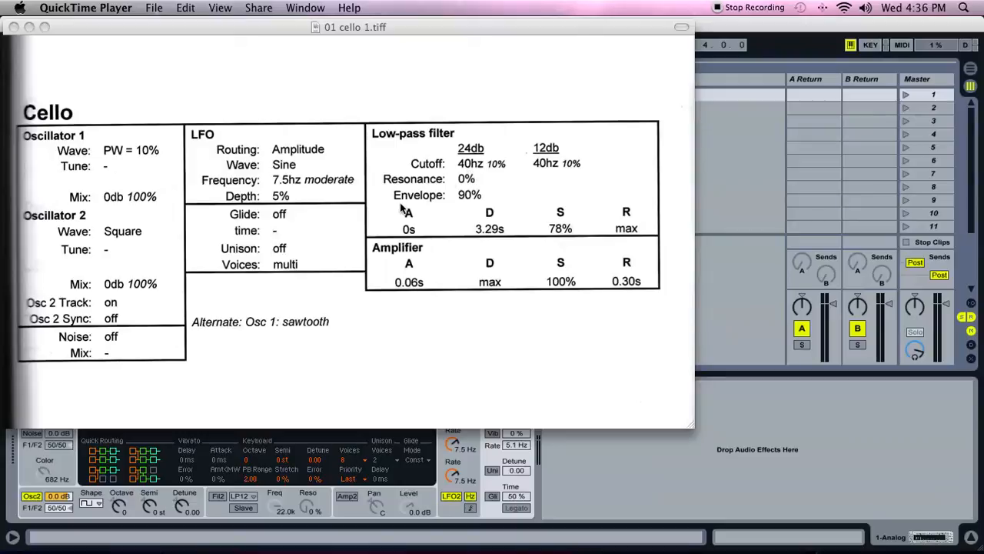
{"action": "mouse_move", "coordinate": [485, 203]}
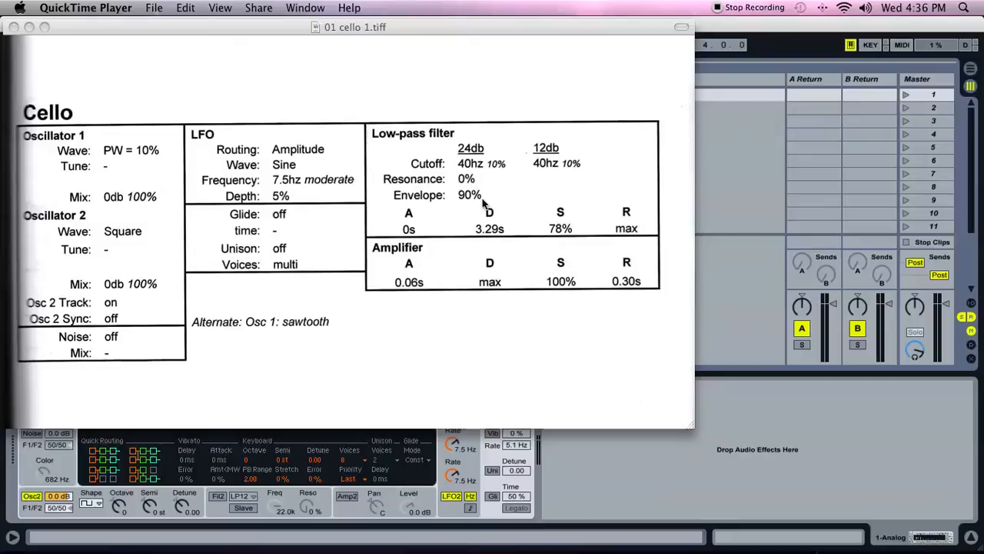
{"action": "mouse_move", "coordinate": [473, 234]}
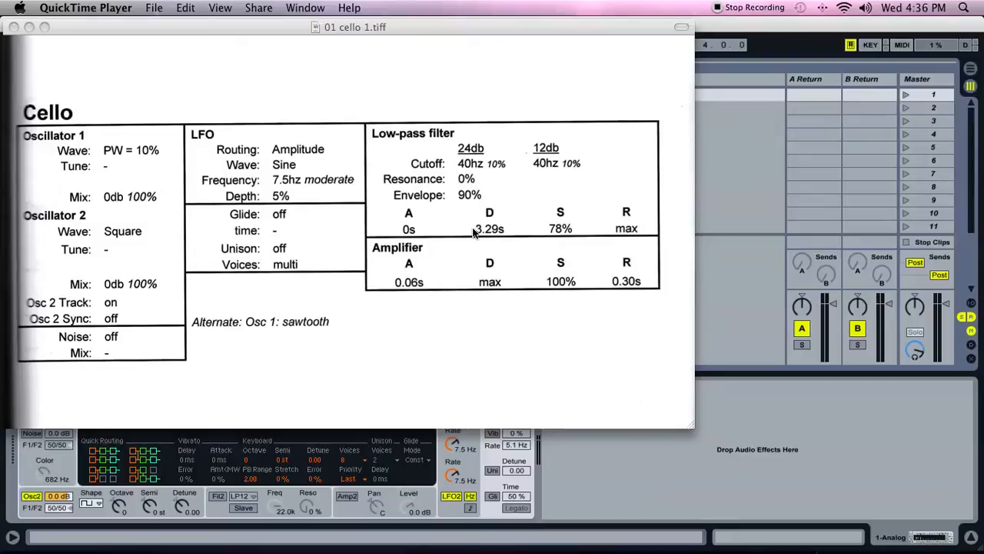
{"action": "mouse_move", "coordinate": [607, 345]}
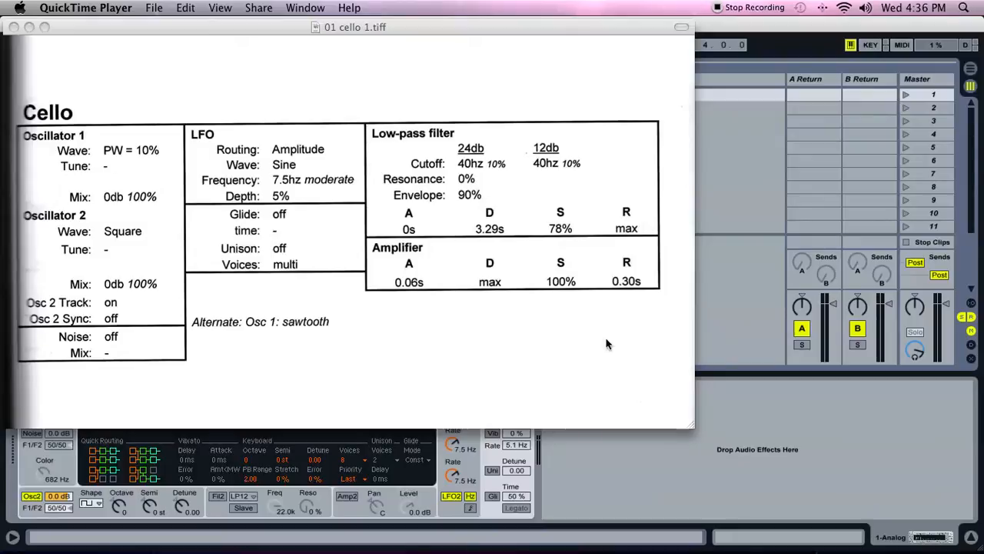
{"action": "mouse_move", "coordinate": [592, 472]}
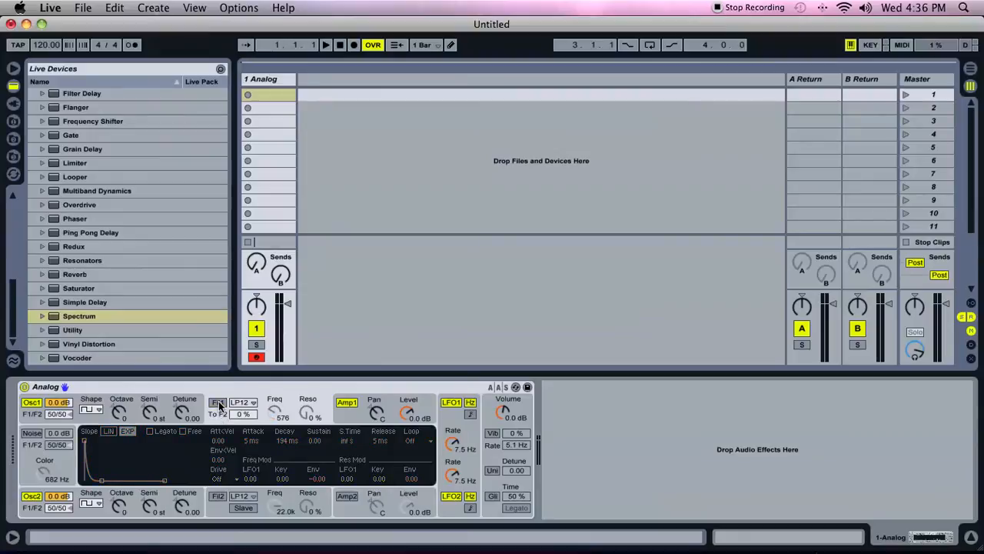
Turn on Analog's Fil1 and choose its filter type from the dropdown.
{"action": "left_click", "coordinate": [219, 403]}
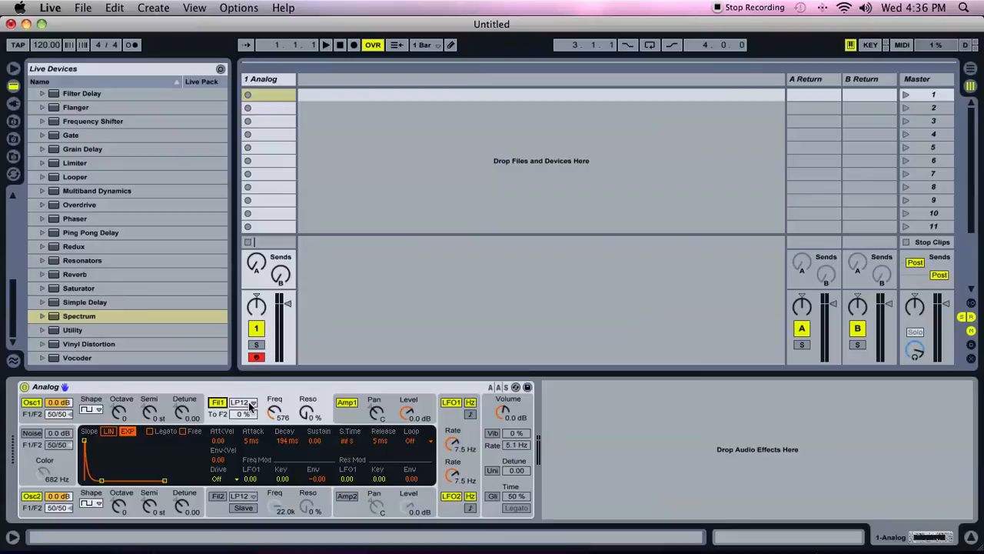
{"action": "left_click", "coordinate": [243, 403]}
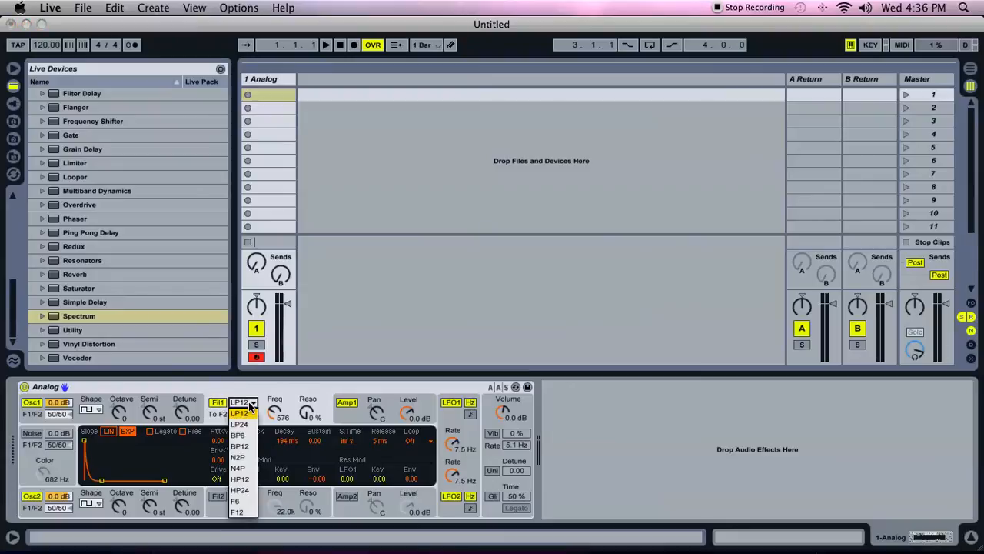
{"action": "left_click", "coordinate": [240, 425]}
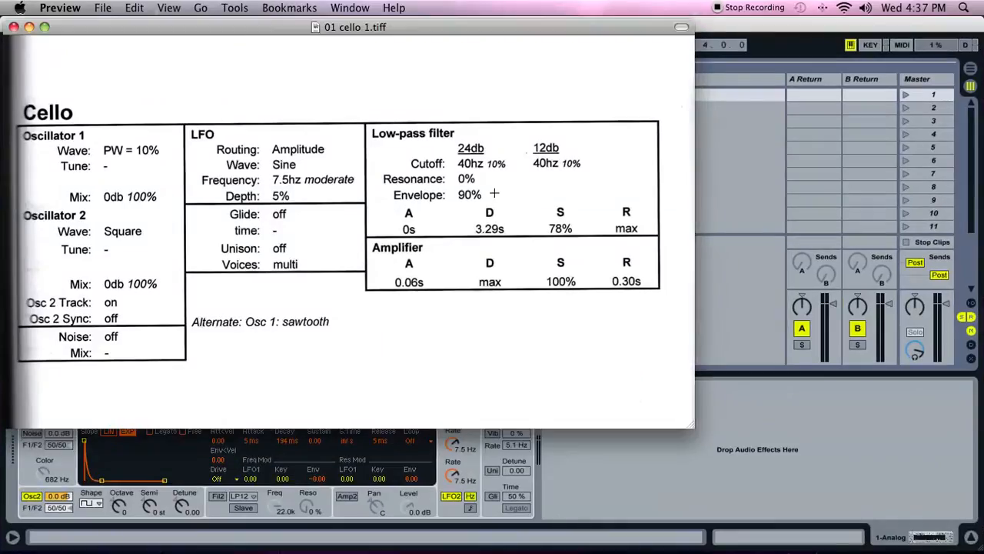
{"action": "mouse_move", "coordinate": [375, 194]}
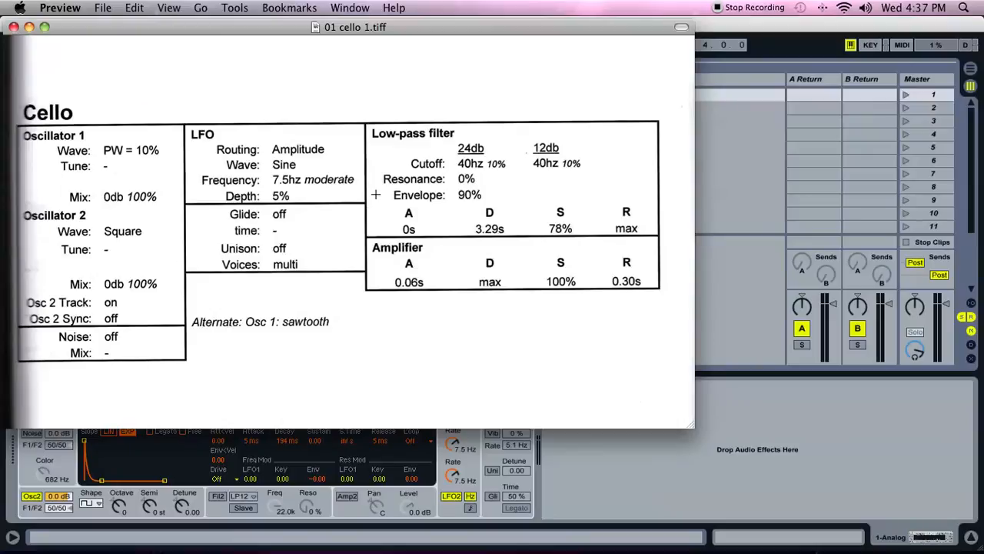
{"action": "mouse_move", "coordinate": [396, 218]}
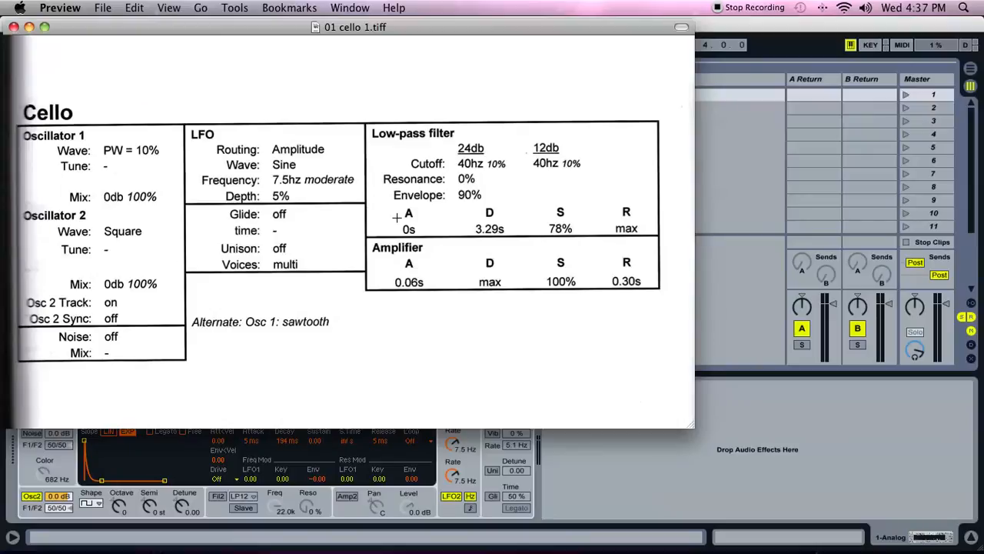
{"action": "mouse_move", "coordinate": [396, 191]}
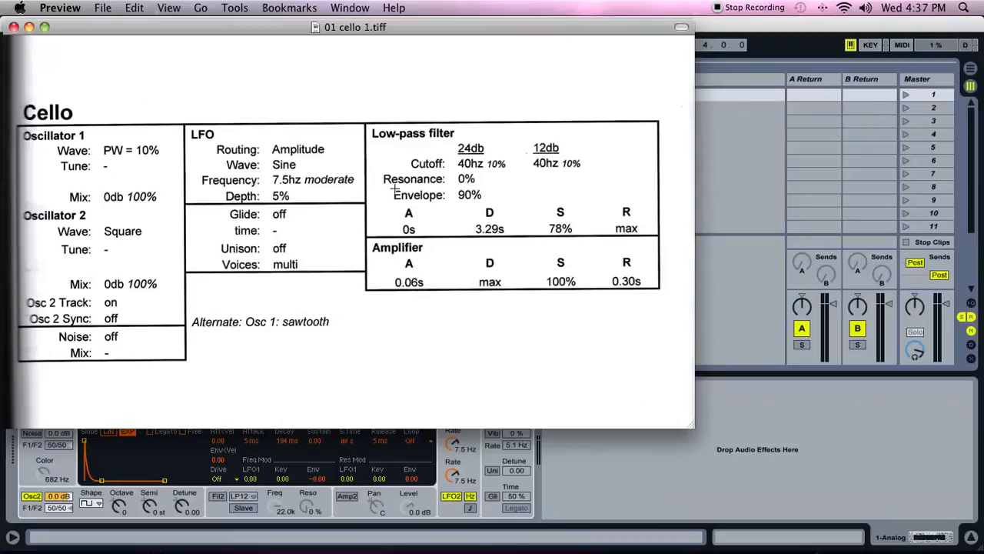
{"action": "mouse_move", "coordinate": [499, 195]}
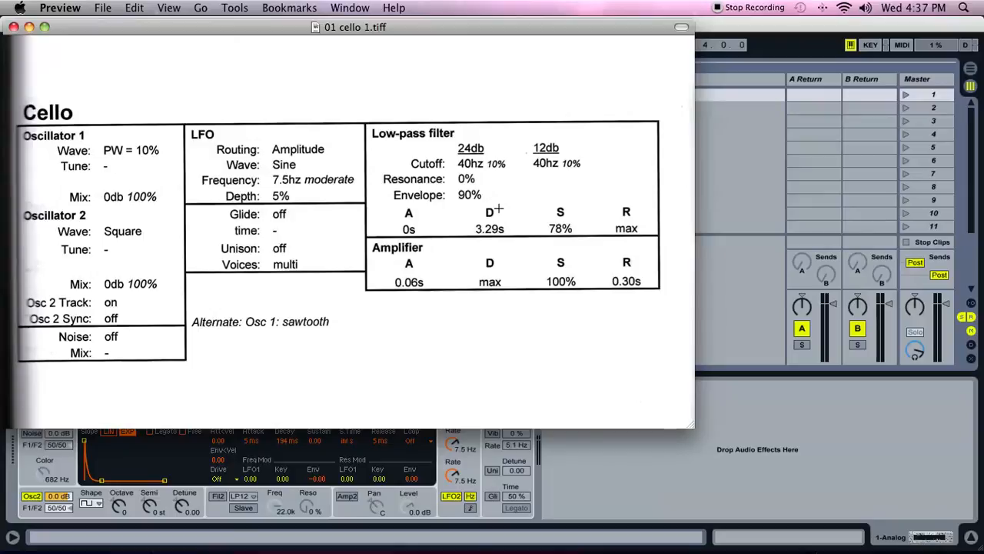
{"action": "mouse_move", "coordinate": [495, 192]}
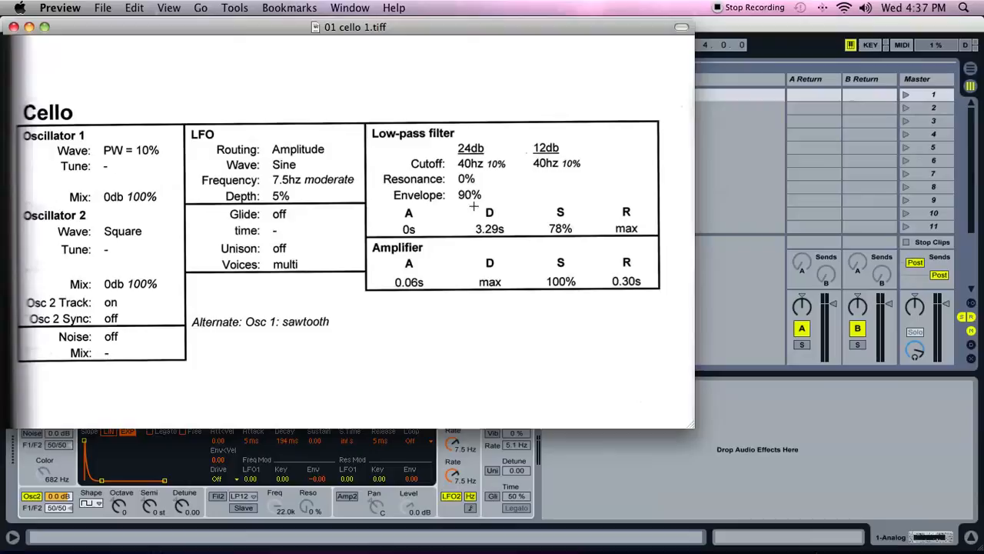
{"action": "mouse_move", "coordinate": [599, 480]}
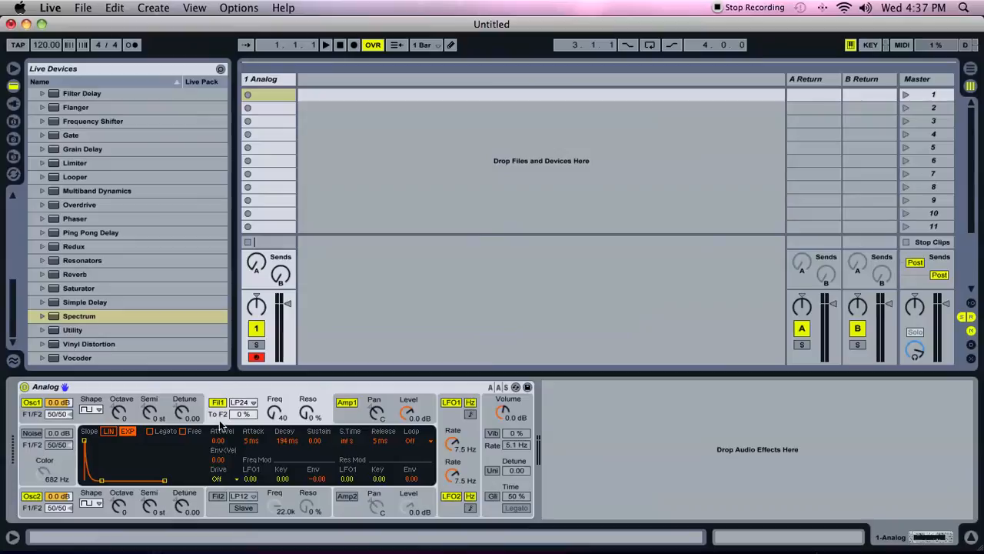
{"action": "mouse_move", "coordinate": [326, 489]}
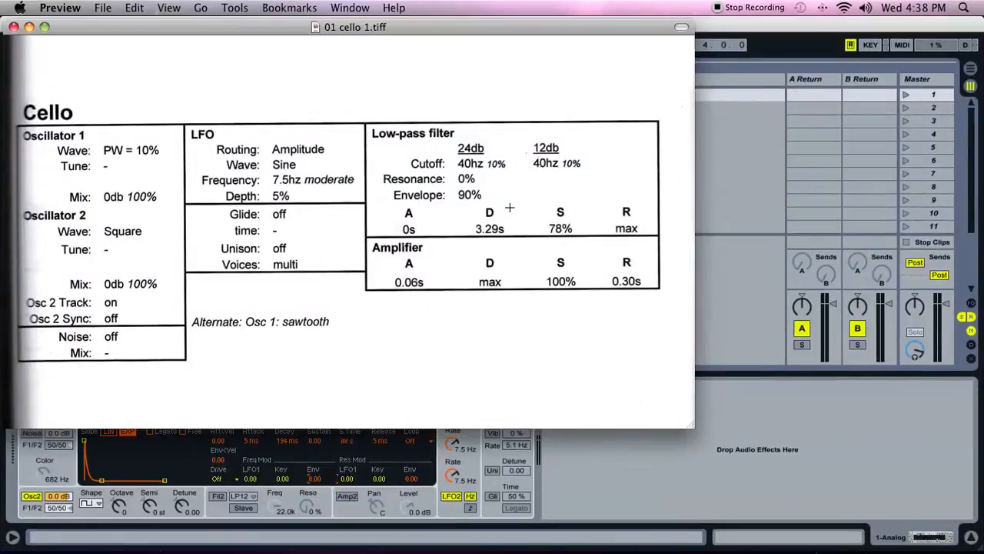
{"action": "mouse_move", "coordinate": [498, 194]}
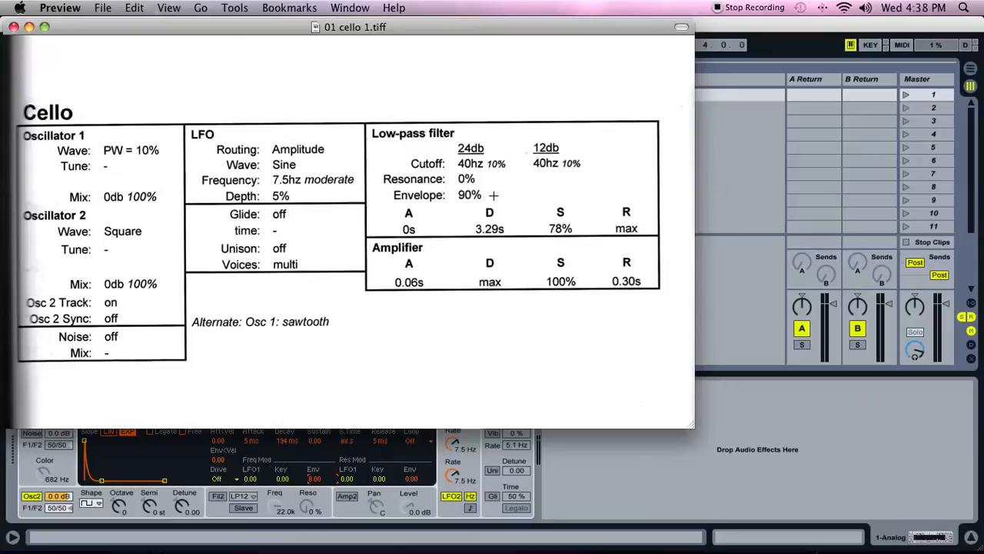
{"action": "mouse_move", "coordinate": [461, 185]}
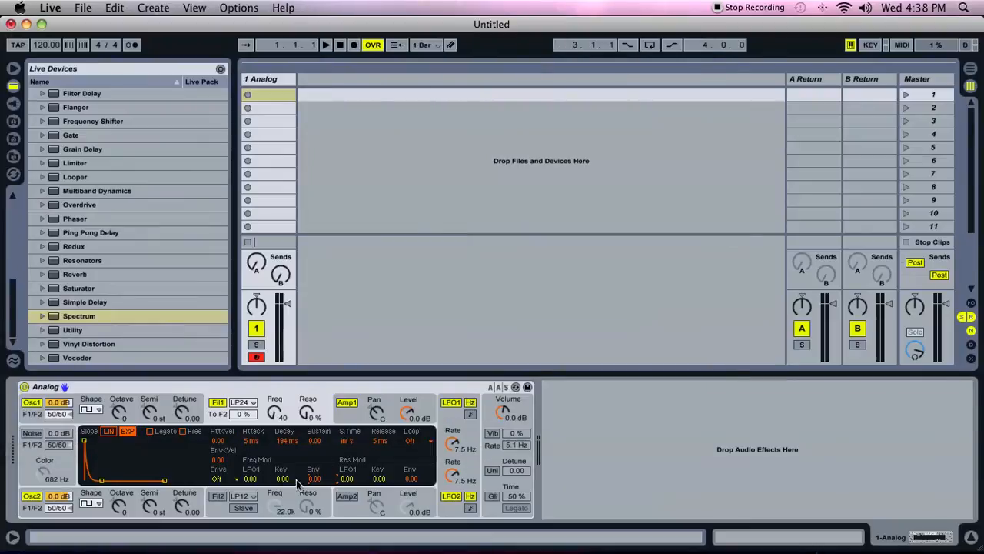
{"action": "mouse_move", "coordinate": [326, 488]}
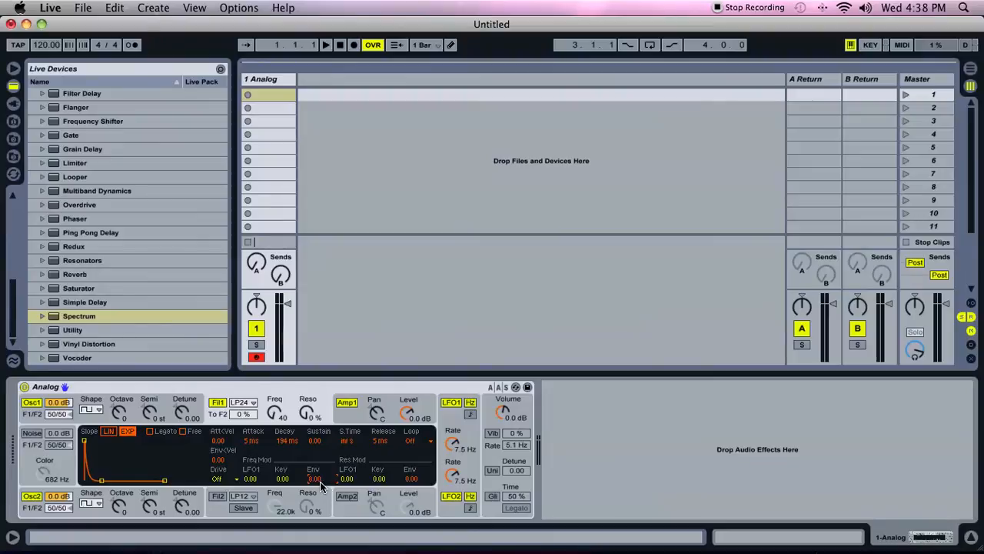
{"action": "mouse_move", "coordinate": [391, 283]}
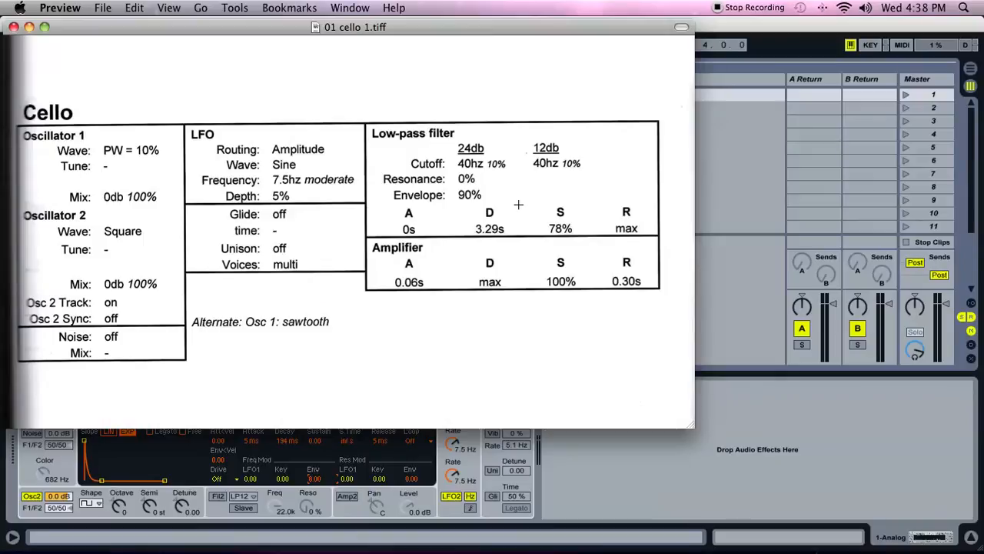
{"action": "mouse_move", "coordinate": [378, 227]}
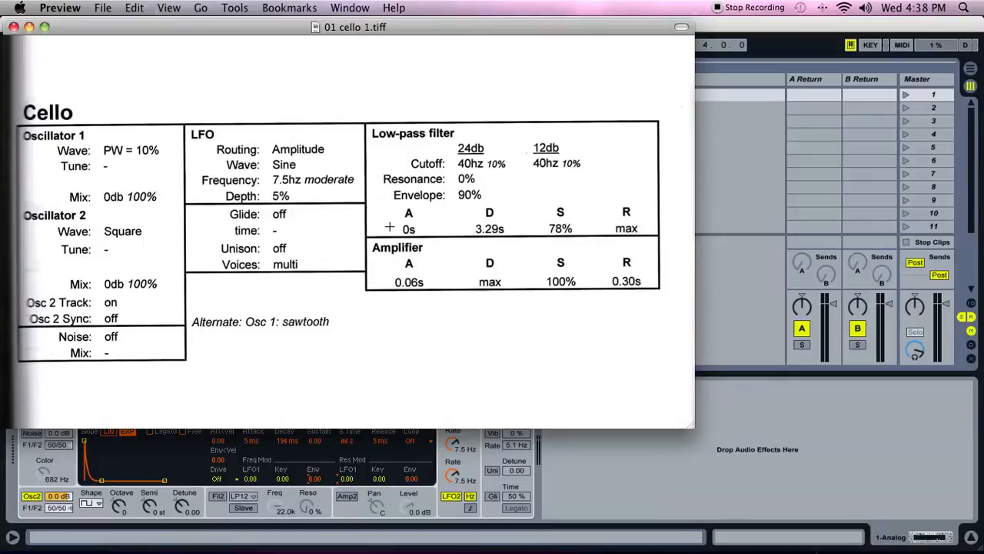
{"action": "mouse_move", "coordinate": [392, 237]}
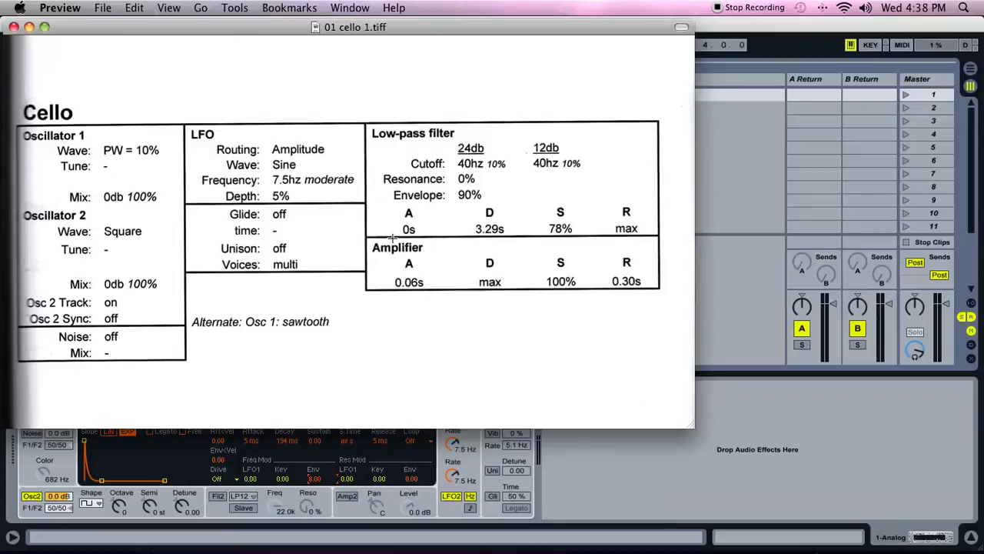
{"action": "mouse_move", "coordinate": [583, 234]}
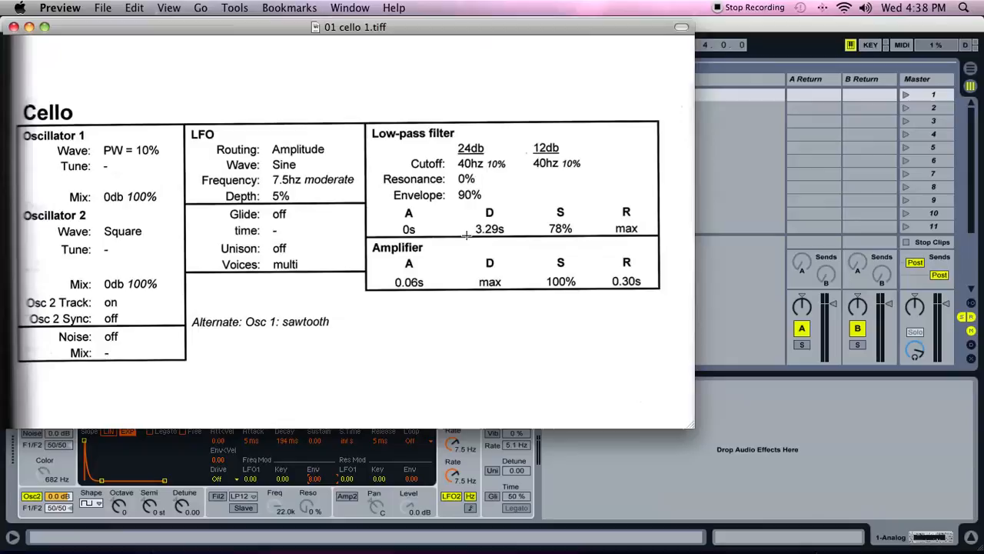
{"action": "mouse_move", "coordinate": [498, 235]}
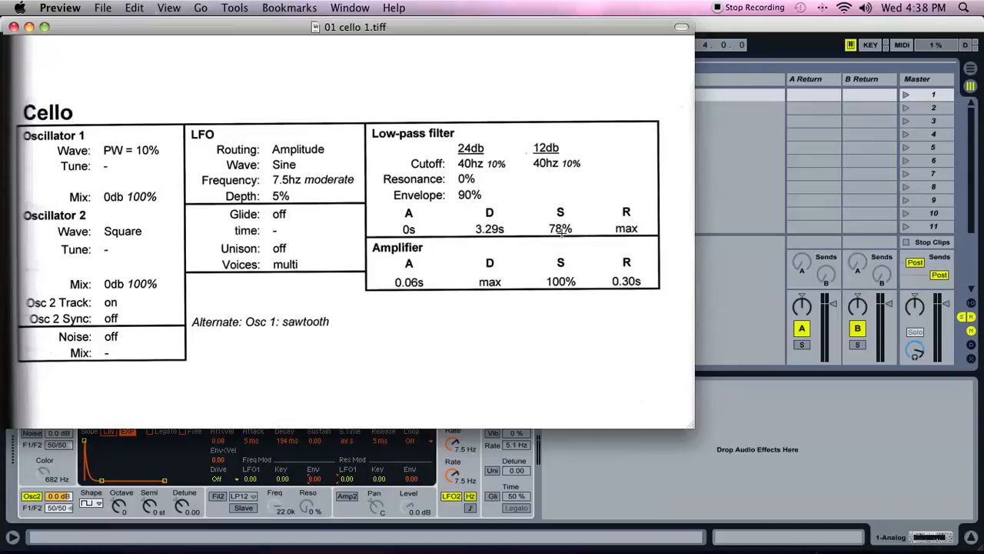
{"action": "mouse_move", "coordinate": [609, 480]}
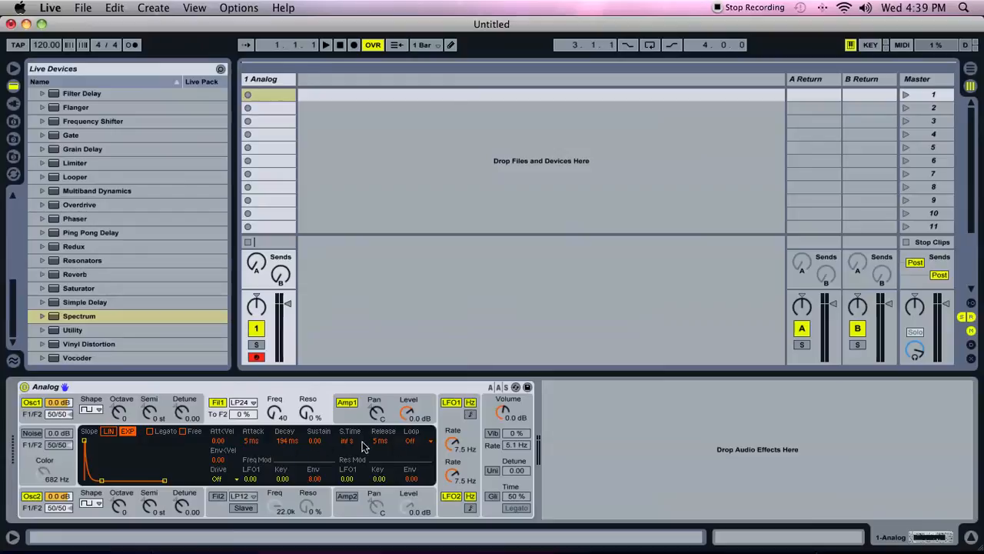
{"action": "mouse_move", "coordinate": [392, 446]}
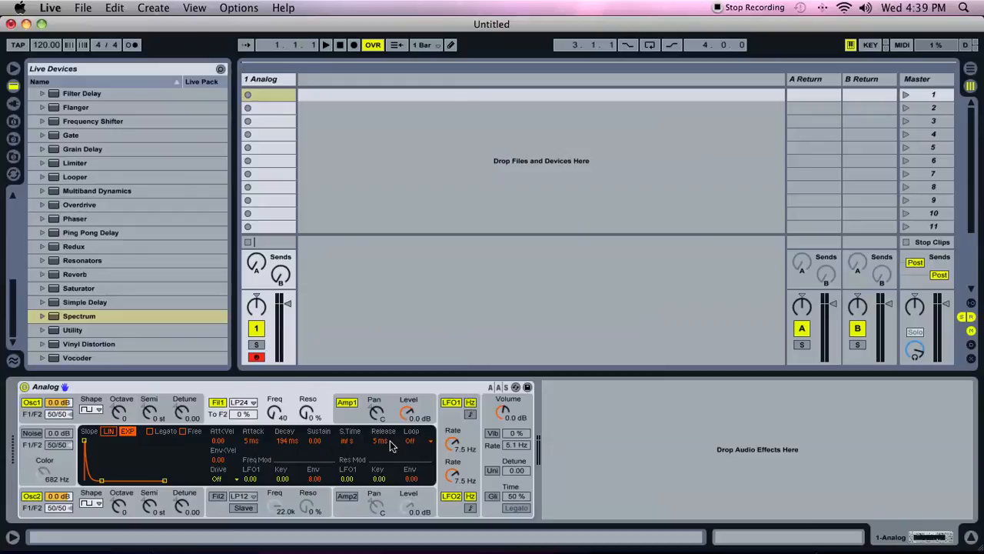
{"action": "mouse_move", "coordinate": [261, 449]}
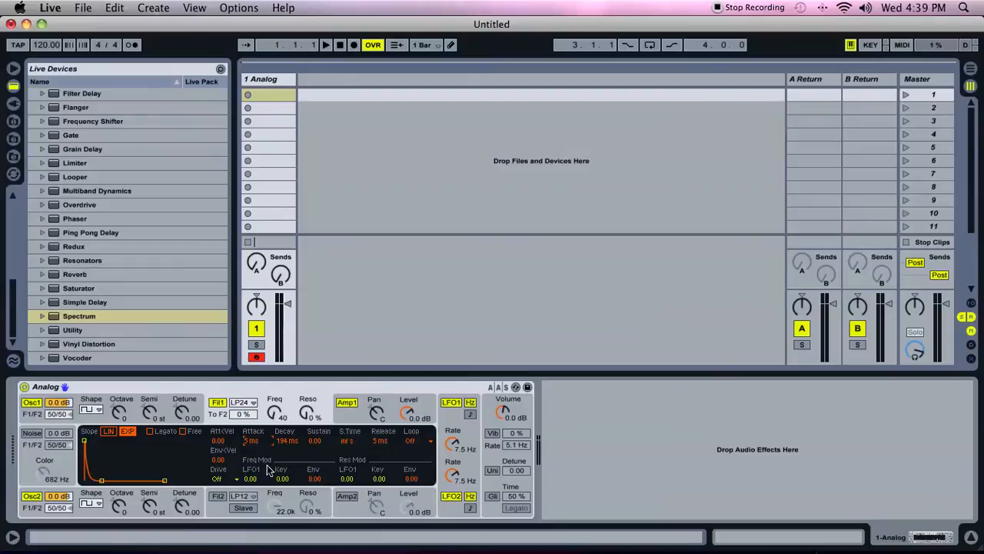
{"action": "mouse_move", "coordinate": [254, 446]}
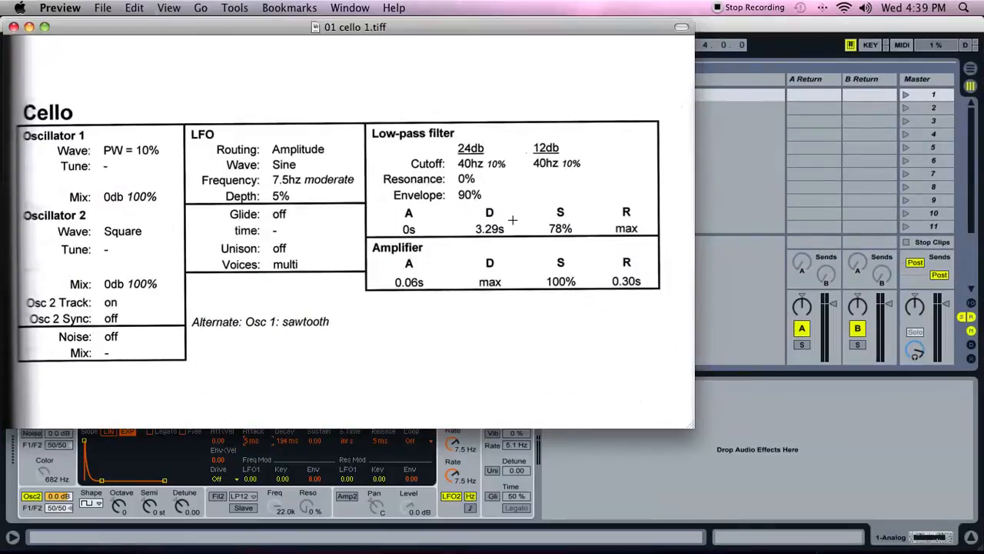
{"action": "mouse_move", "coordinate": [494, 240]}
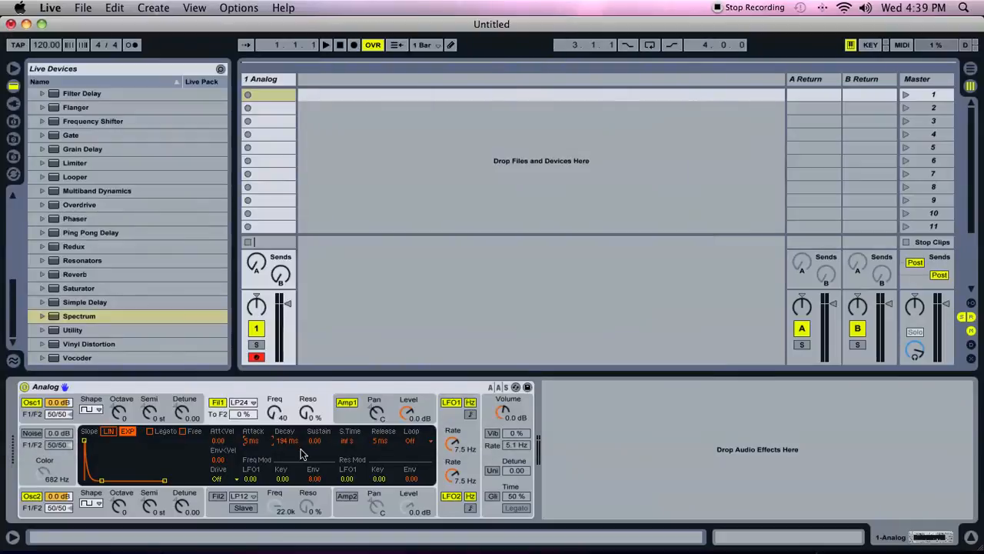
{"action": "mouse_move", "coordinate": [372, 359]}
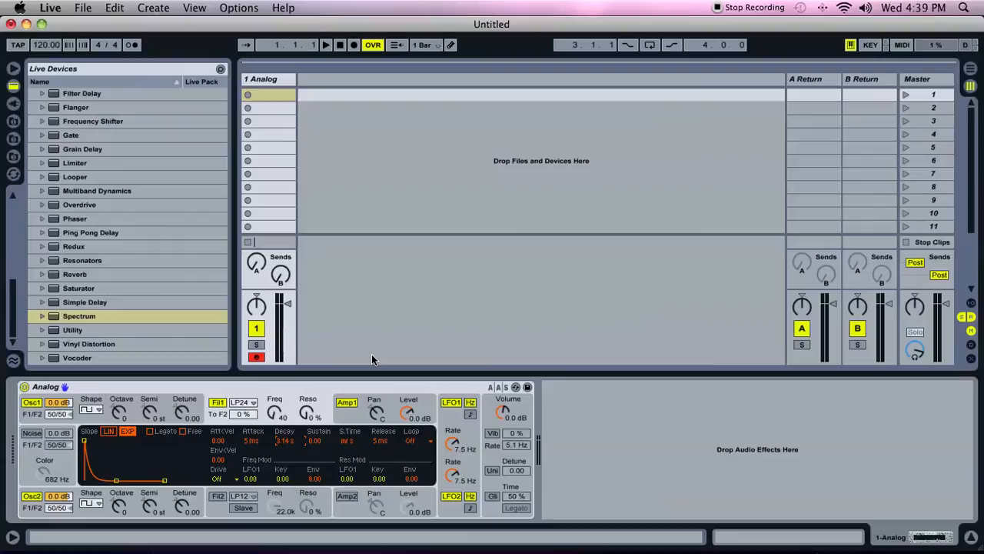
{"action": "mouse_move", "coordinate": [384, 449]}
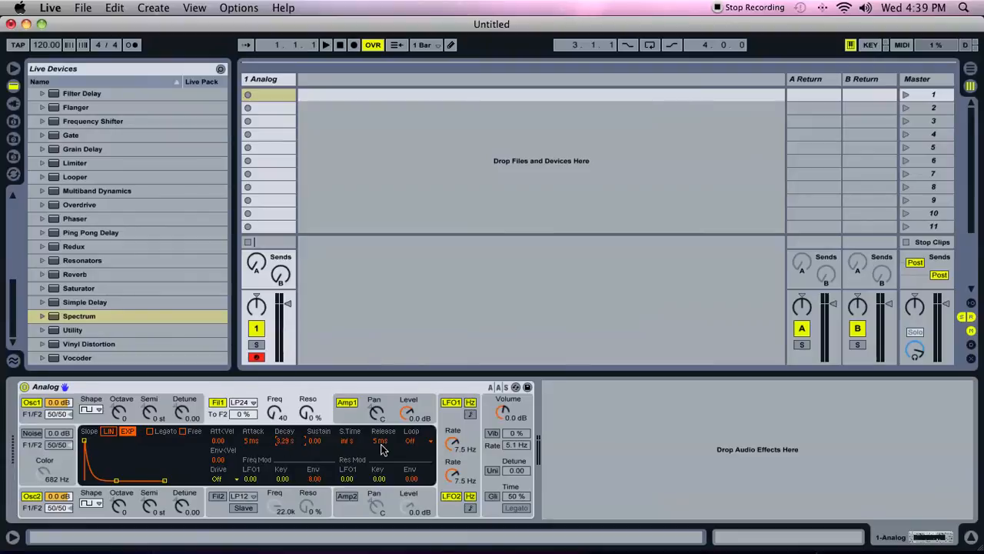
{"action": "mouse_move", "coordinate": [495, 470]}
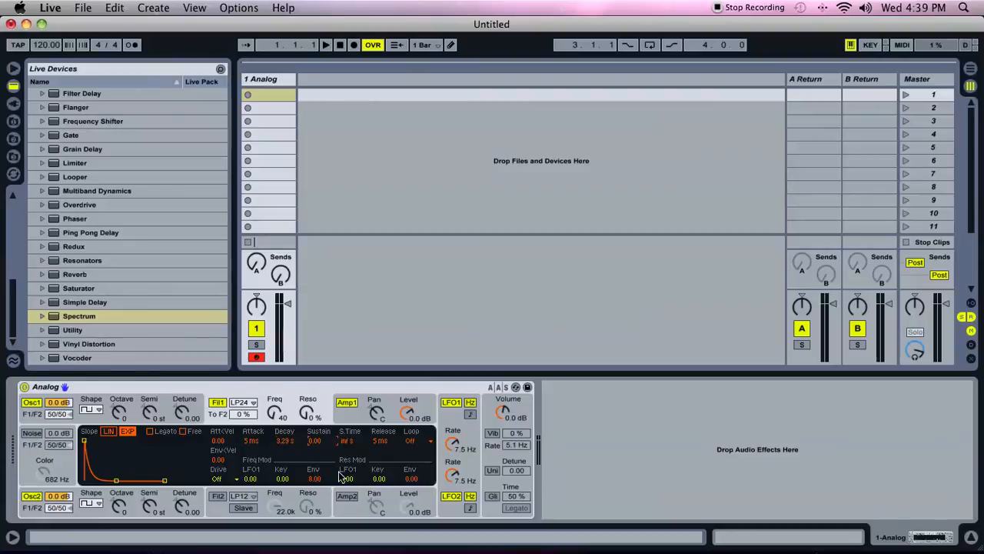
{"action": "mouse_move", "coordinate": [324, 449]}
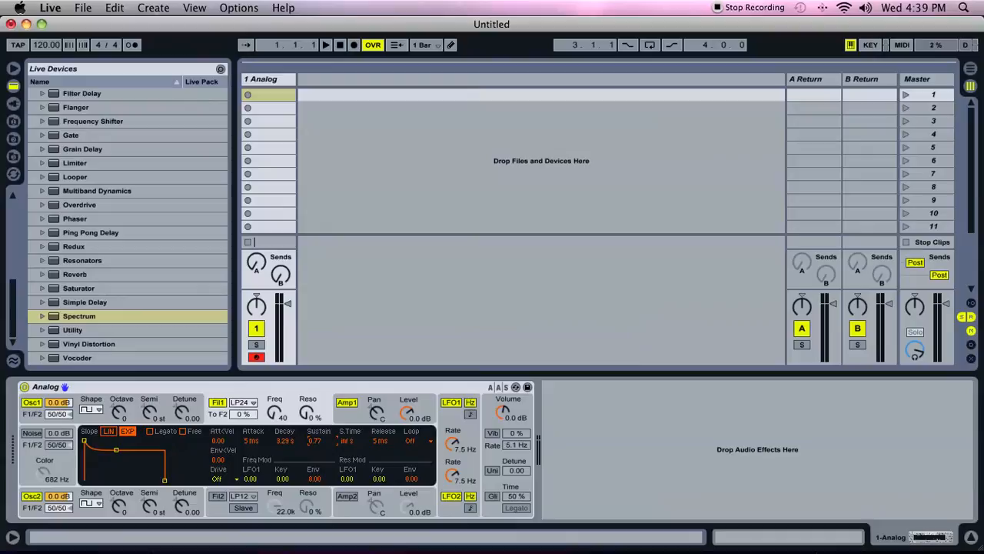
{"action": "mouse_move", "coordinate": [406, 475]}
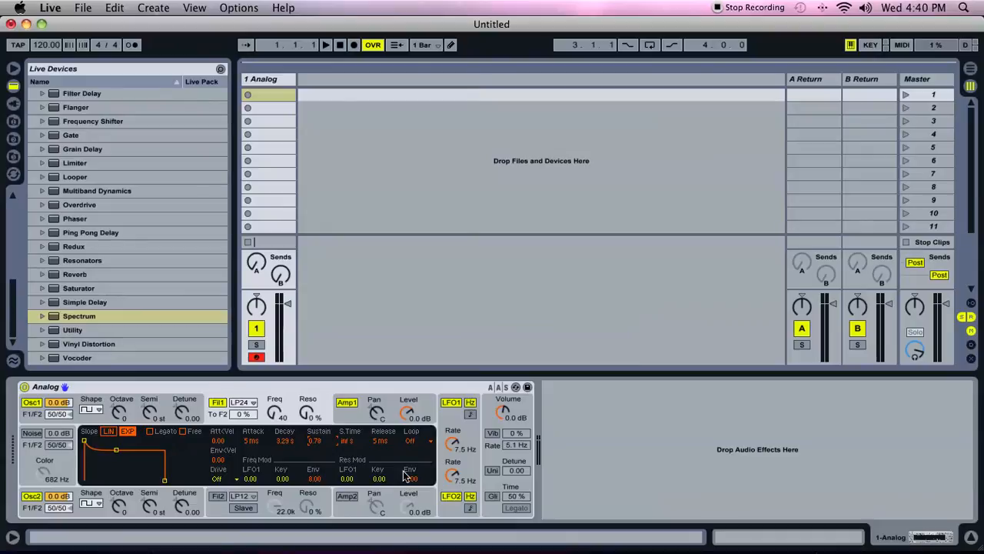
{"action": "mouse_move", "coordinate": [356, 443]}
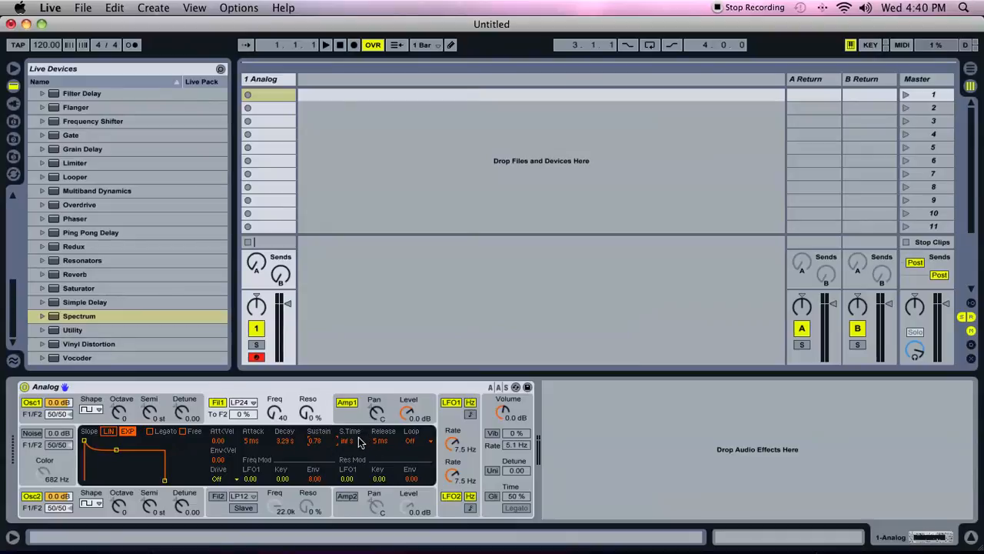
{"action": "mouse_move", "coordinate": [409, 455]}
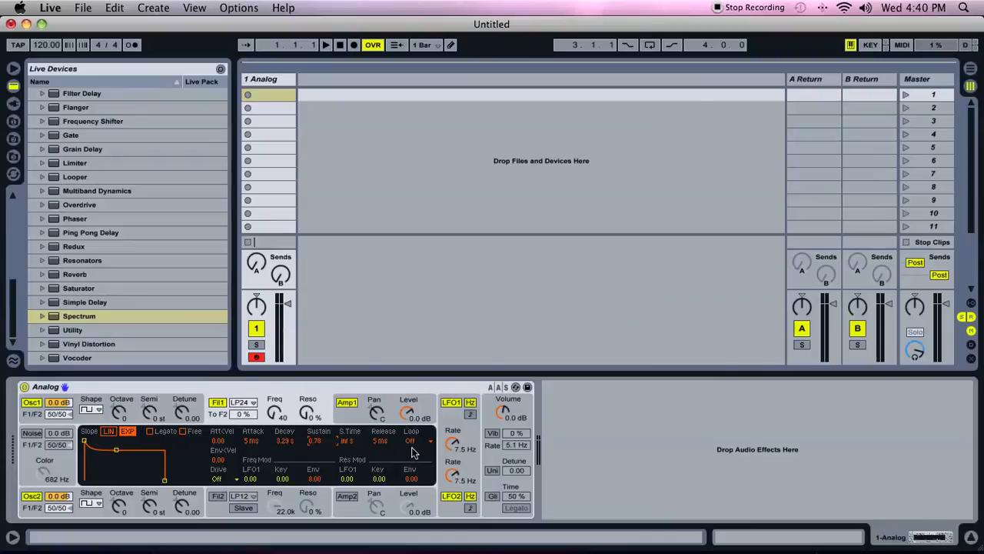
{"action": "mouse_move", "coordinate": [394, 459]}
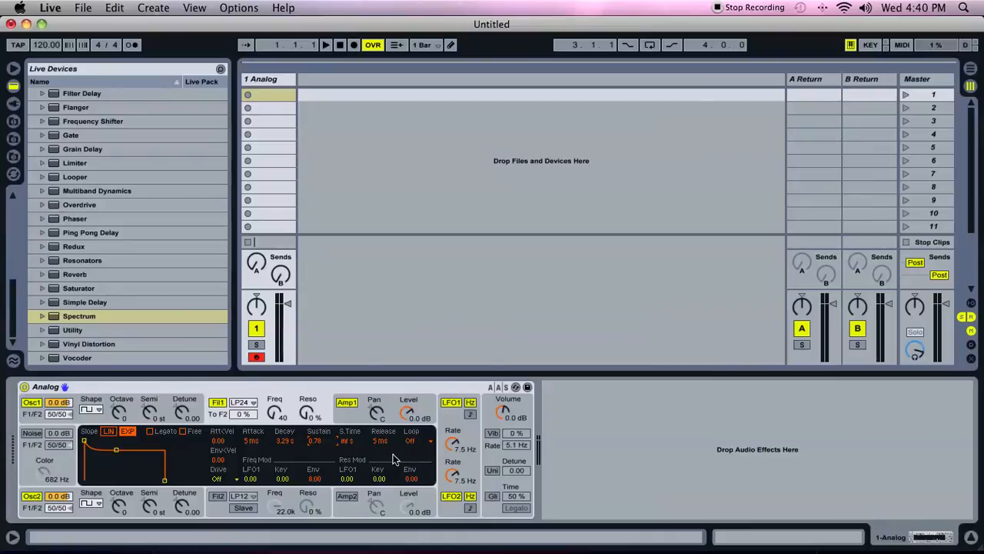
{"action": "mouse_move", "coordinate": [387, 449]}
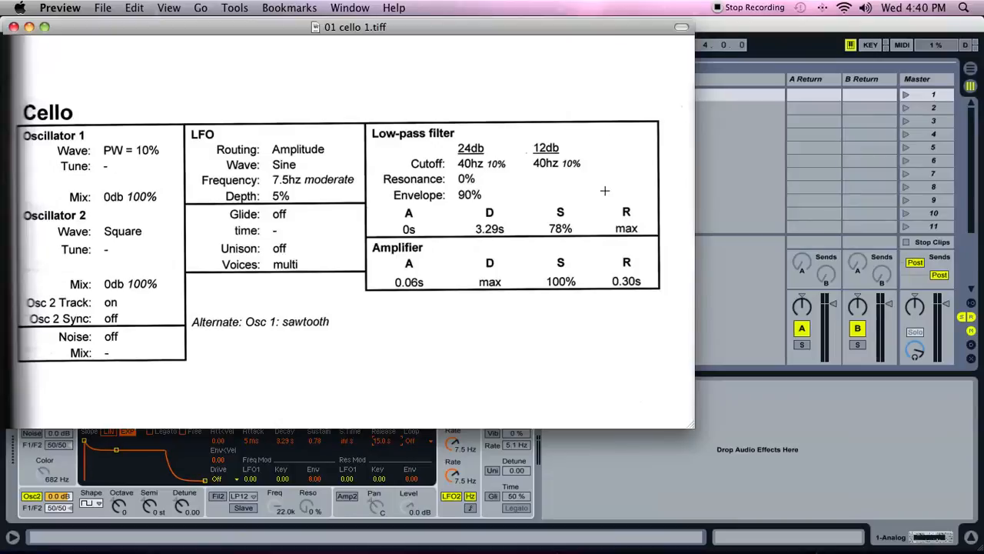
{"action": "mouse_move", "coordinate": [403, 308]}
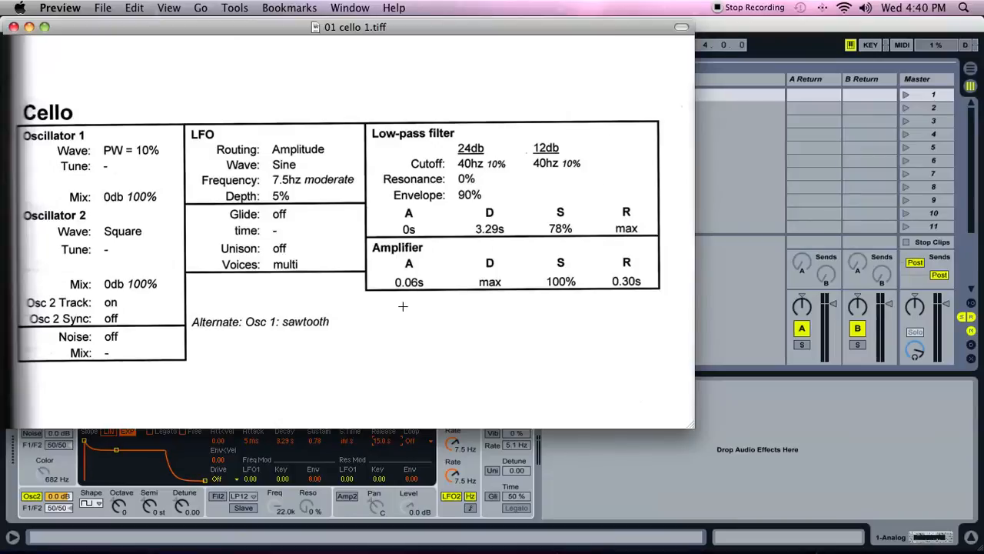
{"action": "mouse_move", "coordinate": [412, 298]}
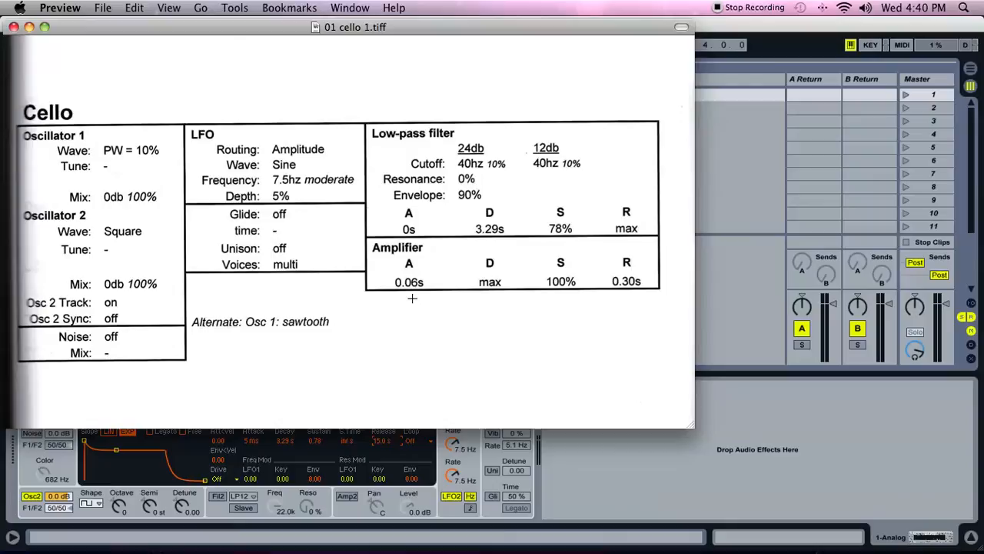
{"action": "mouse_move", "coordinate": [682, 279]}
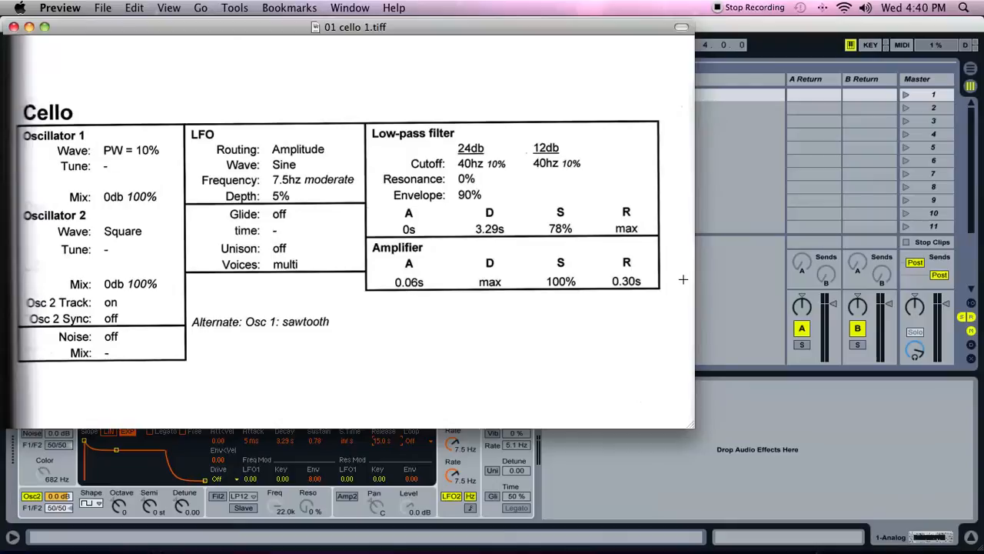
{"action": "mouse_move", "coordinate": [428, 367]}
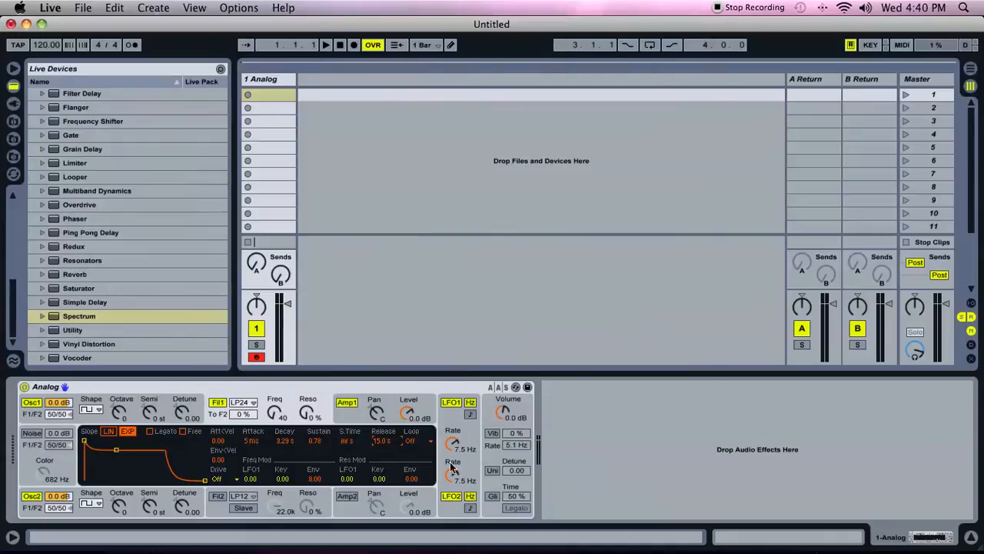
{"action": "mouse_move", "coordinate": [350, 421]}
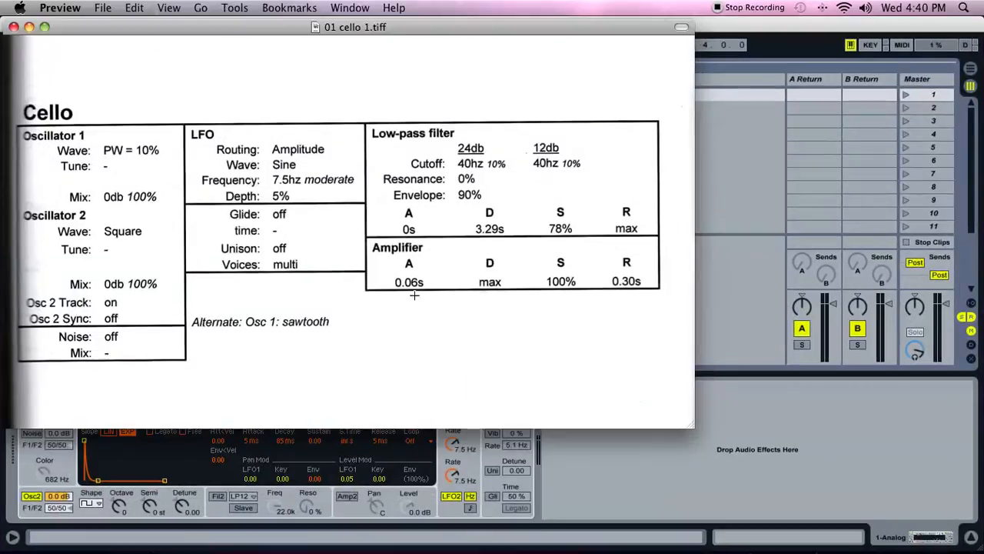
{"action": "mouse_move", "coordinate": [602, 468]}
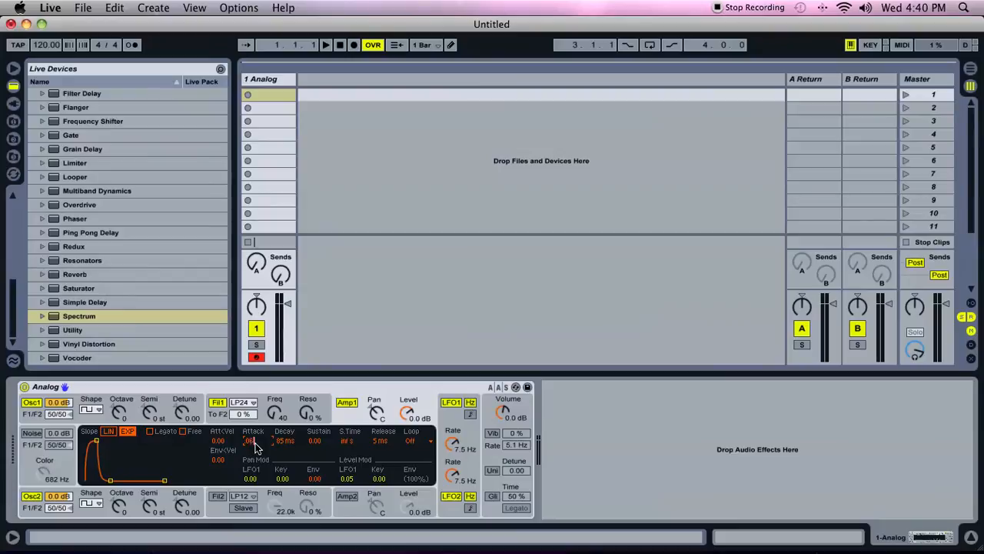
Drag the Fil1 envelope Attack and neighbouring time value to the cello recipe settings.
{"action": "left_click_drag", "start_coordinate": [254, 440], "coordinate": [254, 454]}
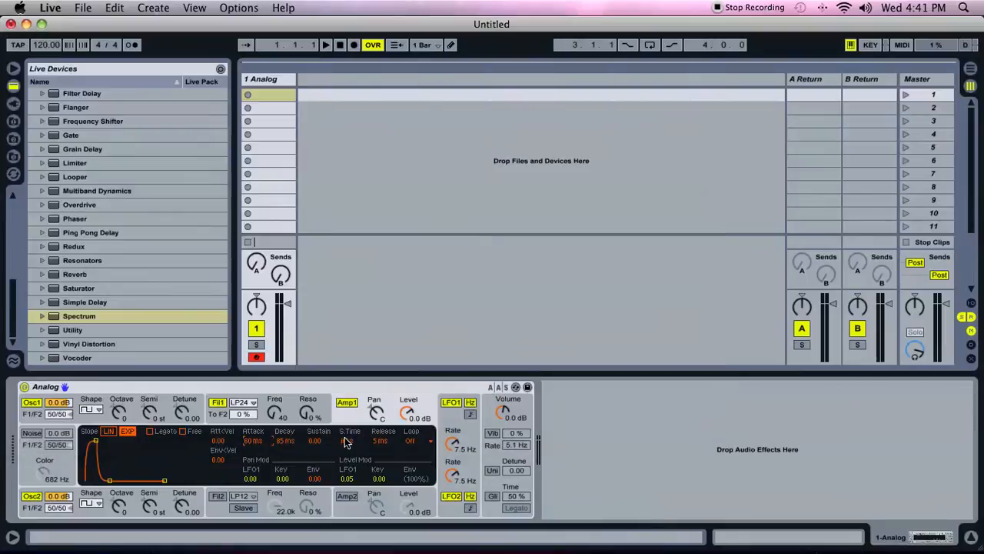
{"action": "left_click_drag", "start_coordinate": [285, 440], "coordinate": [289, 446]}
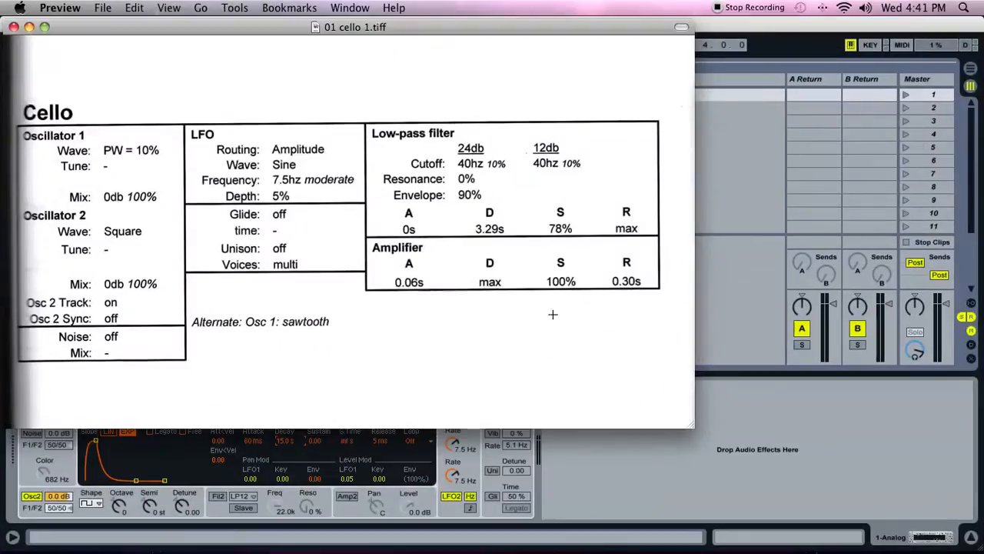
{"action": "mouse_move", "coordinate": [577, 277]}
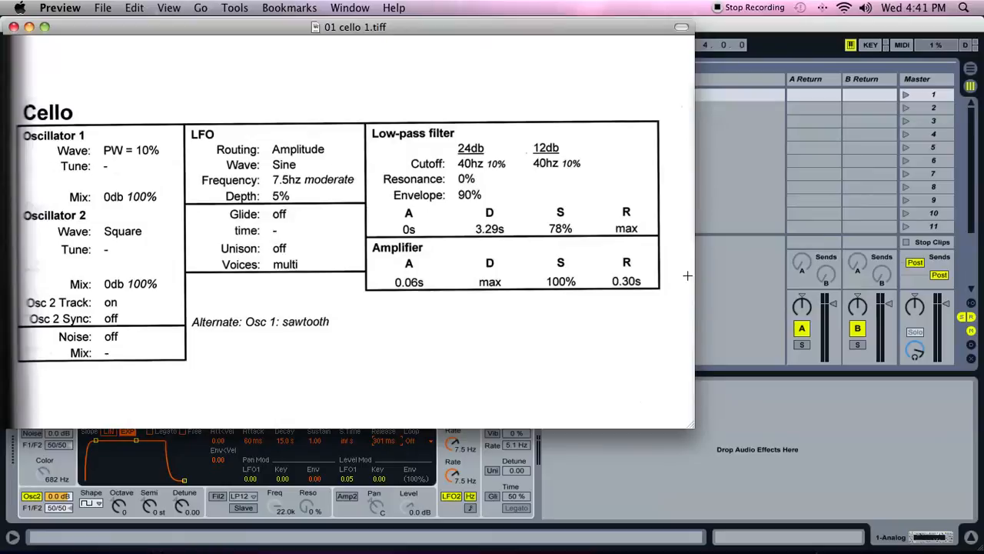
{"action": "mouse_move", "coordinate": [414, 161]}
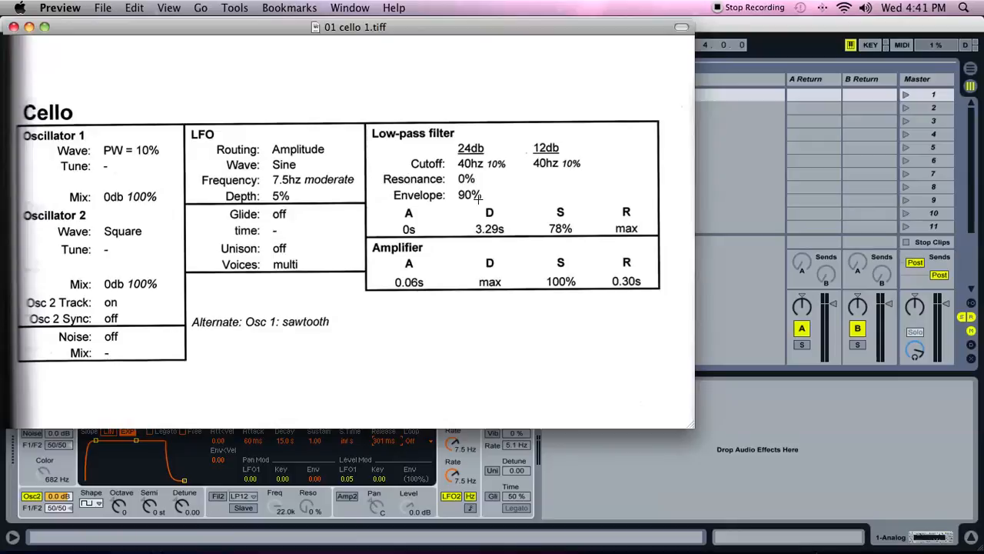
{"action": "mouse_move", "coordinate": [441, 215]}
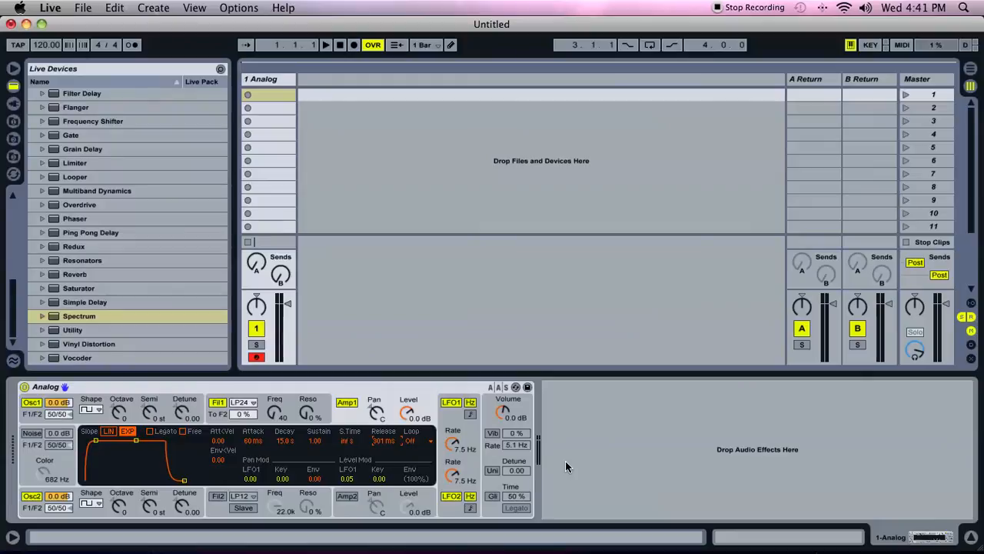
{"action": "mouse_move", "coordinate": [477, 361]}
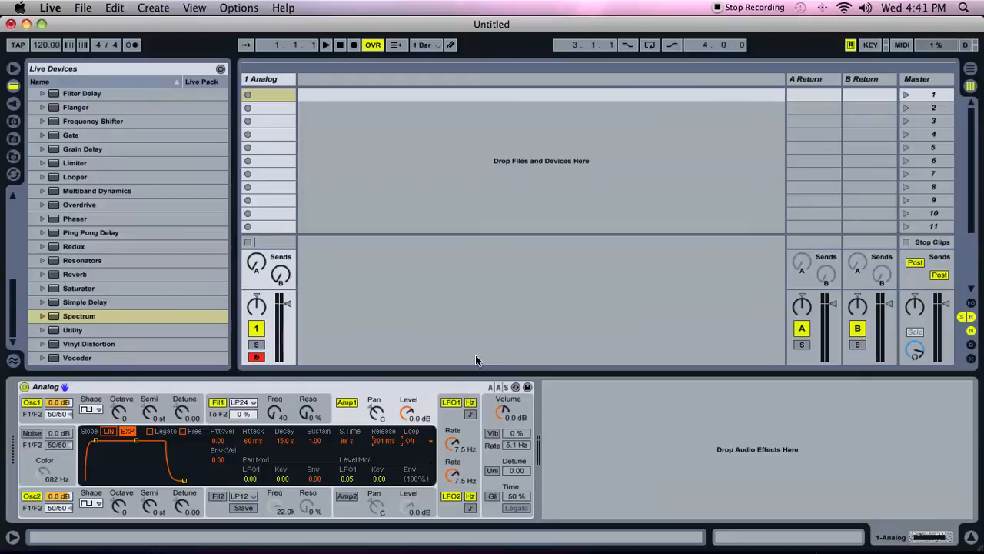
{"action": "mouse_move", "coordinate": [477, 347]}
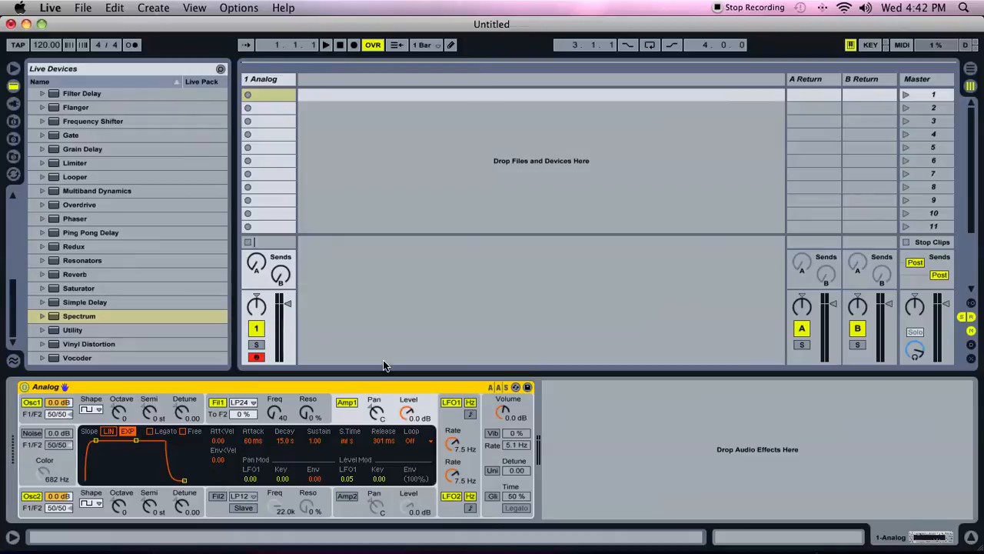
{"action": "mouse_move", "coordinate": [381, 366]}
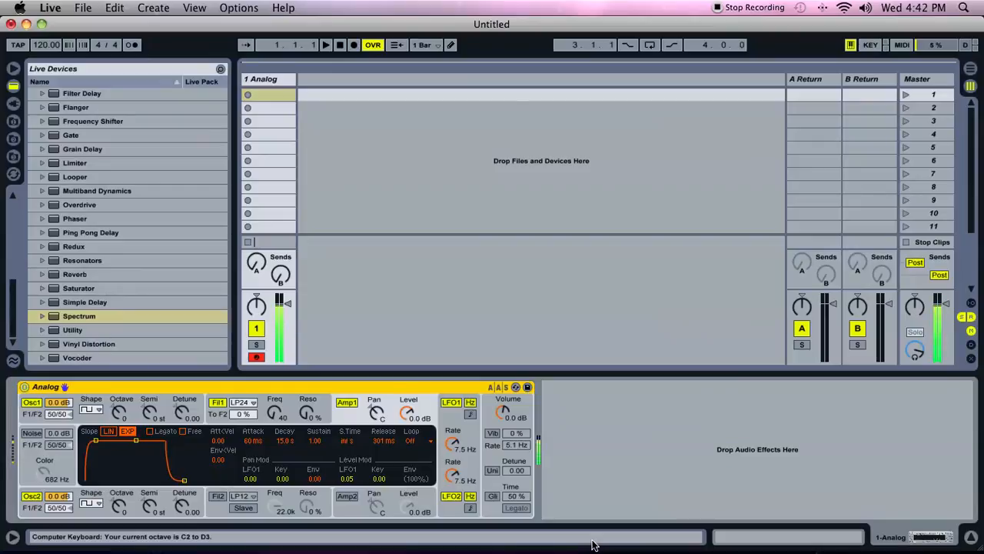
{"action": "mouse_move", "coordinate": [732, 532]}
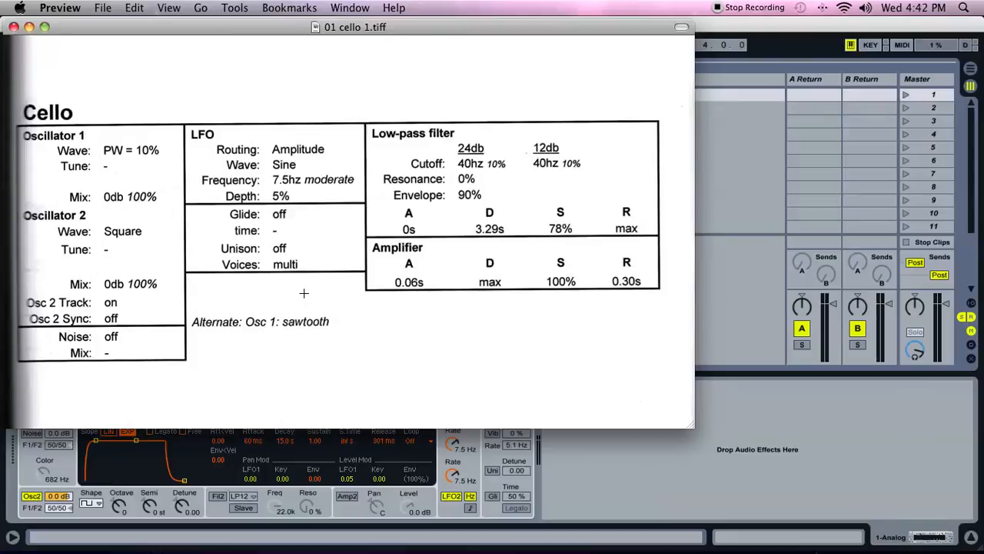
{"action": "mouse_move", "coordinate": [483, 378]}
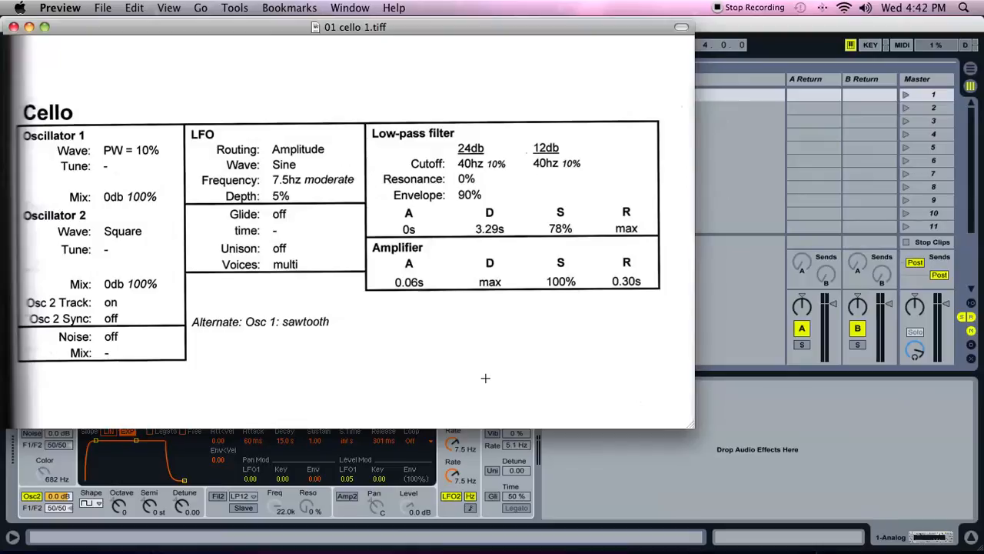
{"action": "mouse_move", "coordinate": [593, 345]}
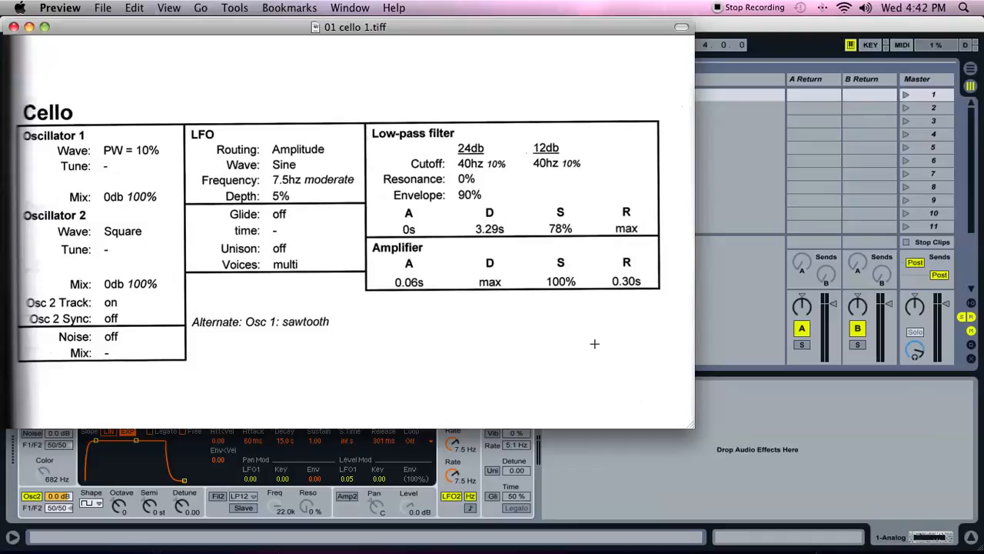
{"action": "mouse_move", "coordinate": [594, 463]}
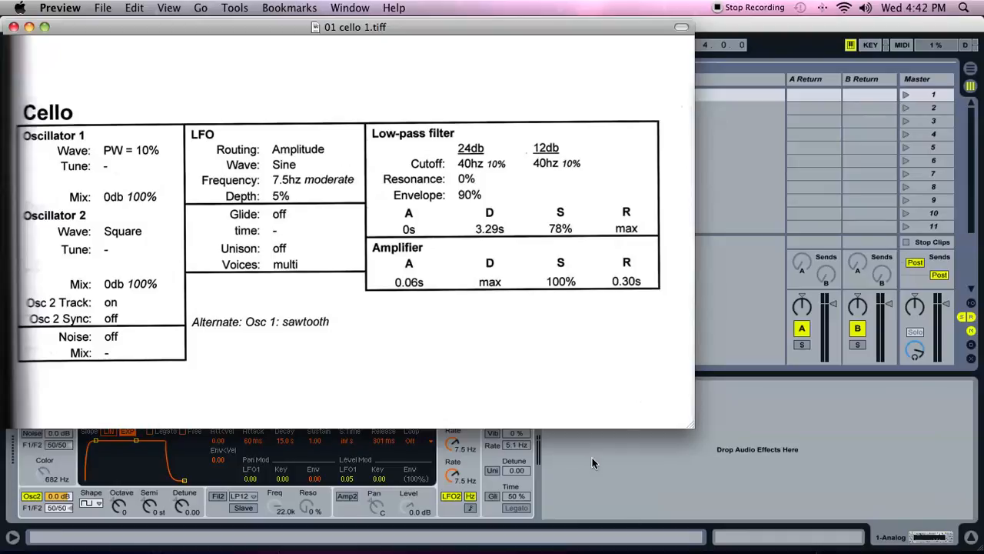
{"action": "mouse_move", "coordinate": [469, 374]}
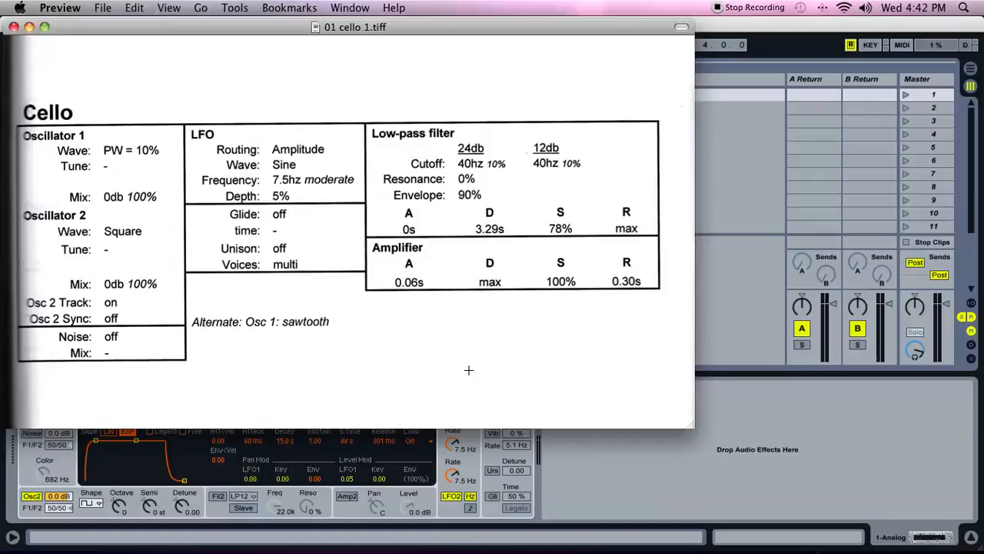
{"action": "mouse_move", "coordinate": [651, 464]}
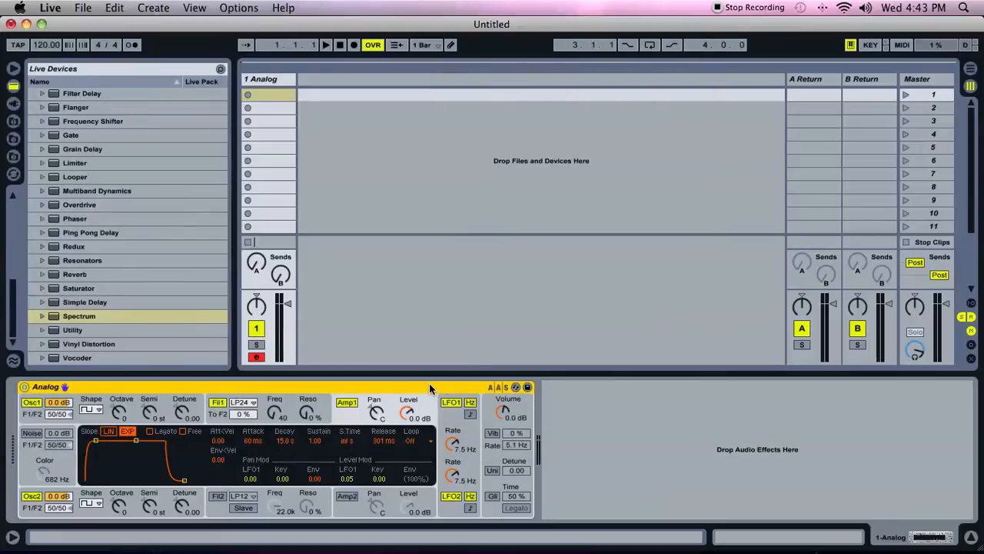
{"action": "mouse_move", "coordinate": [599, 443]}
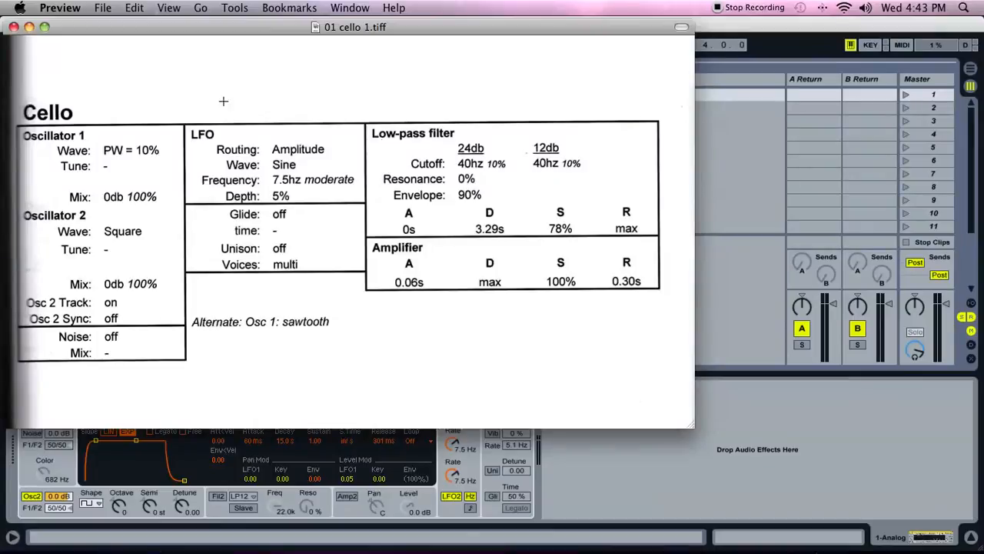
{"action": "mouse_move", "coordinate": [270, 363]}
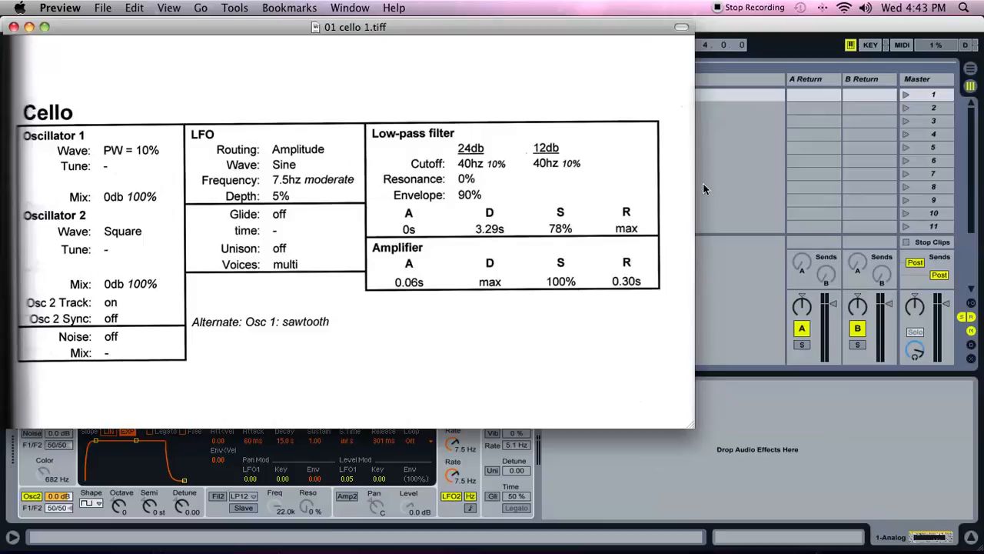
{"action": "mouse_move", "coordinate": [720, 145]}
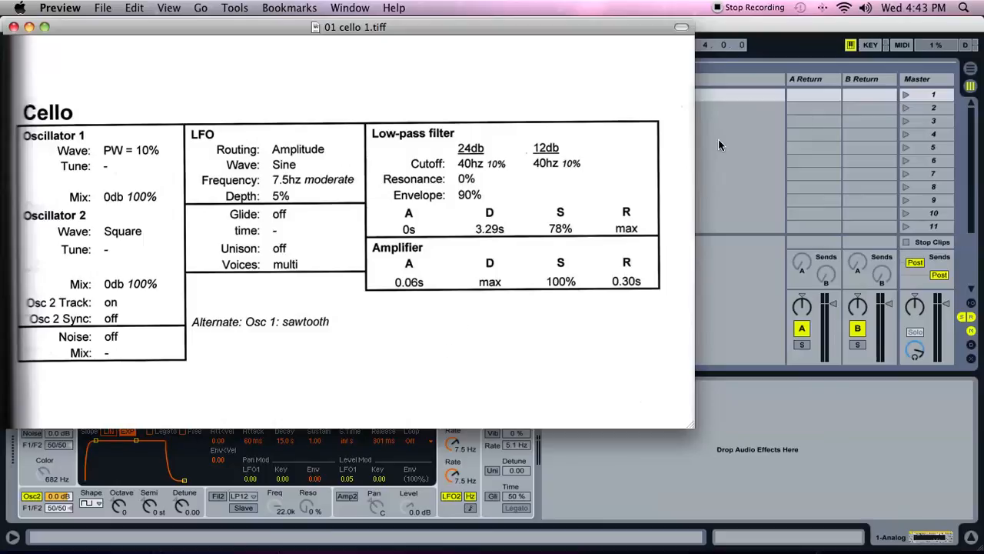
{"action": "mouse_move", "coordinate": [723, 144]}
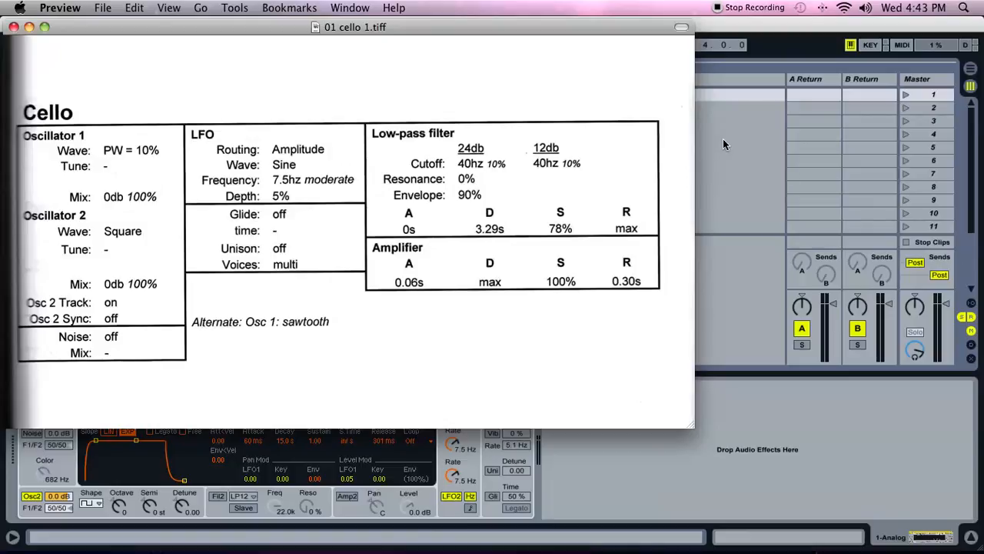
{"action": "mouse_move", "coordinate": [715, 144]}
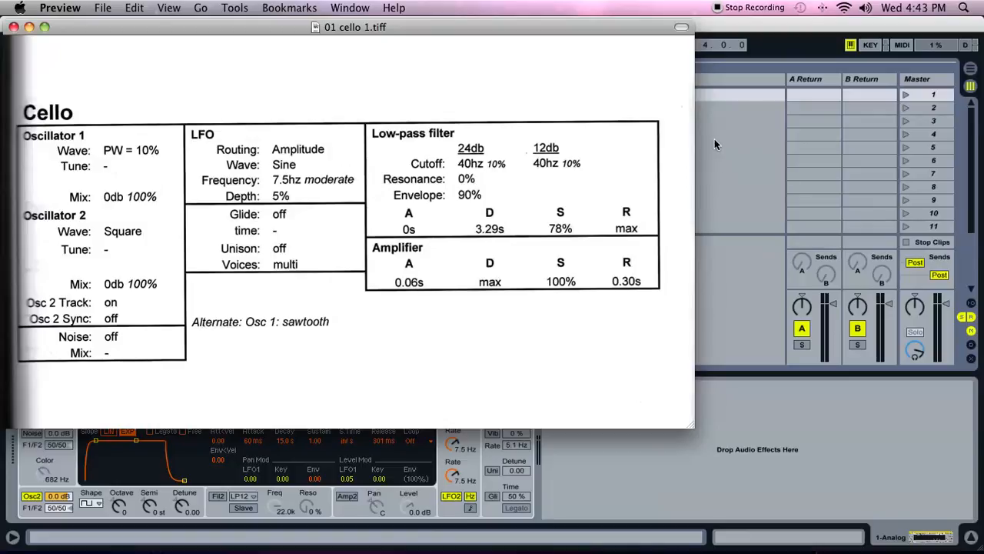